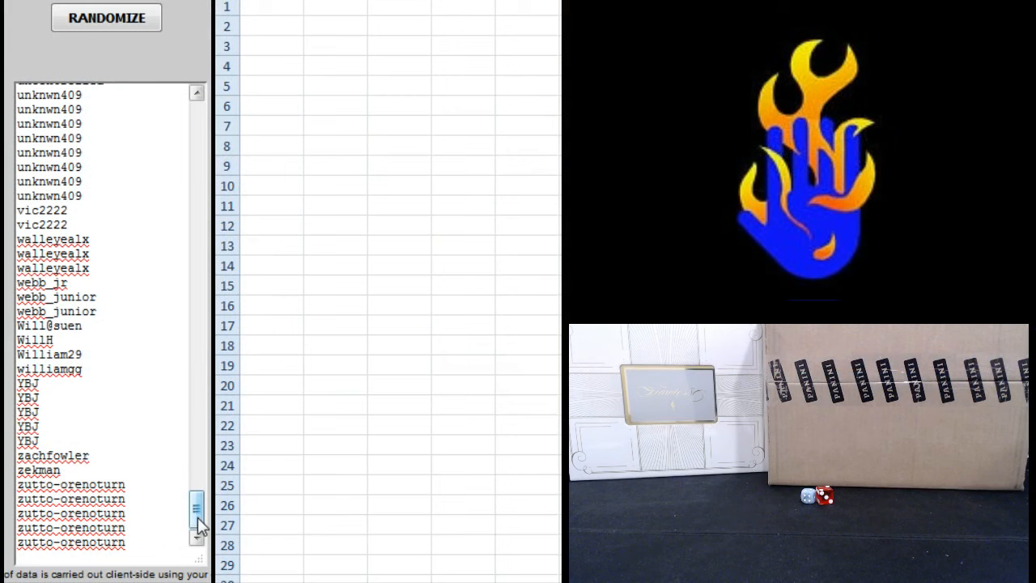
Scroll the name list back to the top and shuffle it into random order four times
left_click_drag(197, 506, 197, 183)
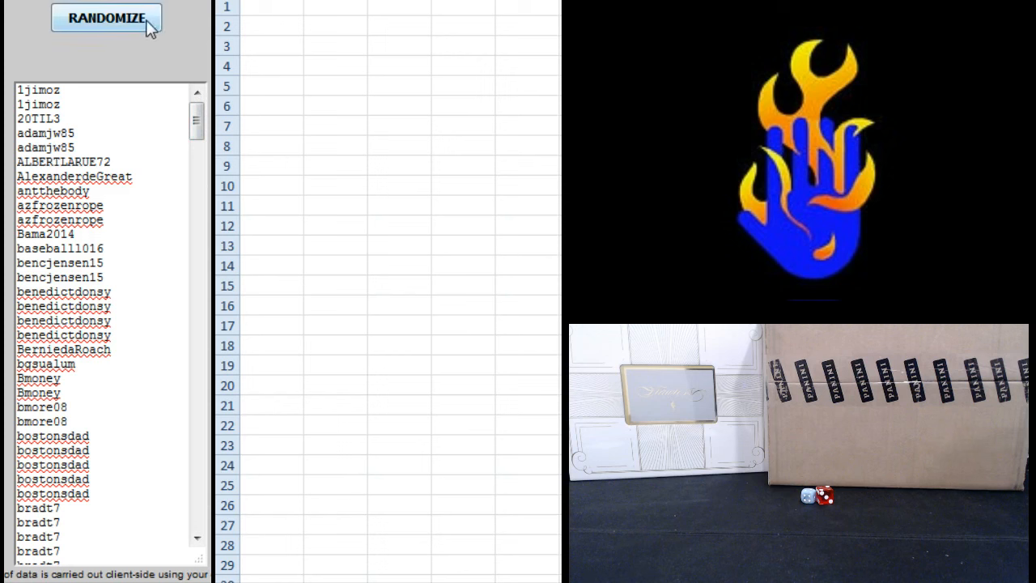
left_click(106, 17)
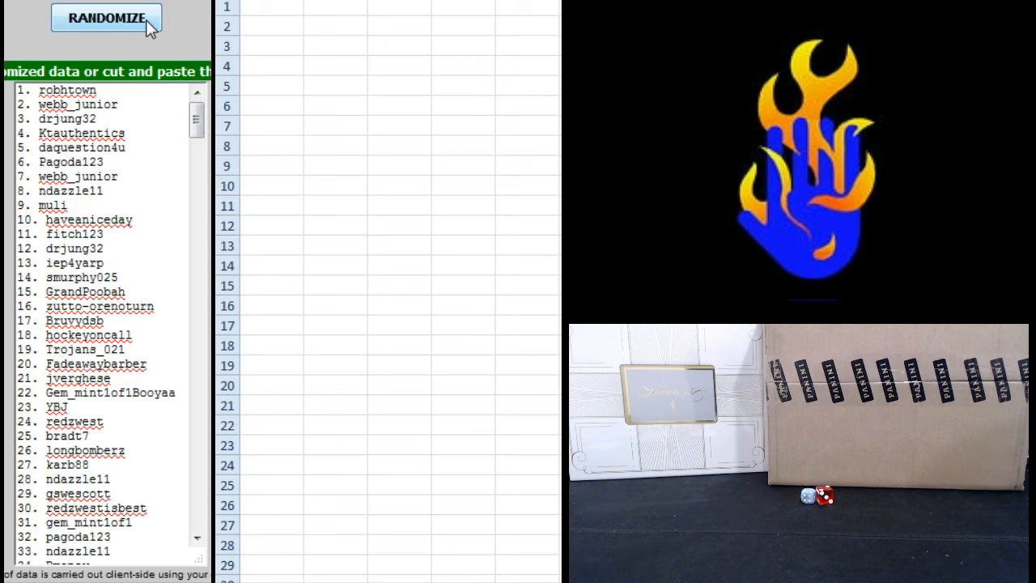
left_click(106, 17)
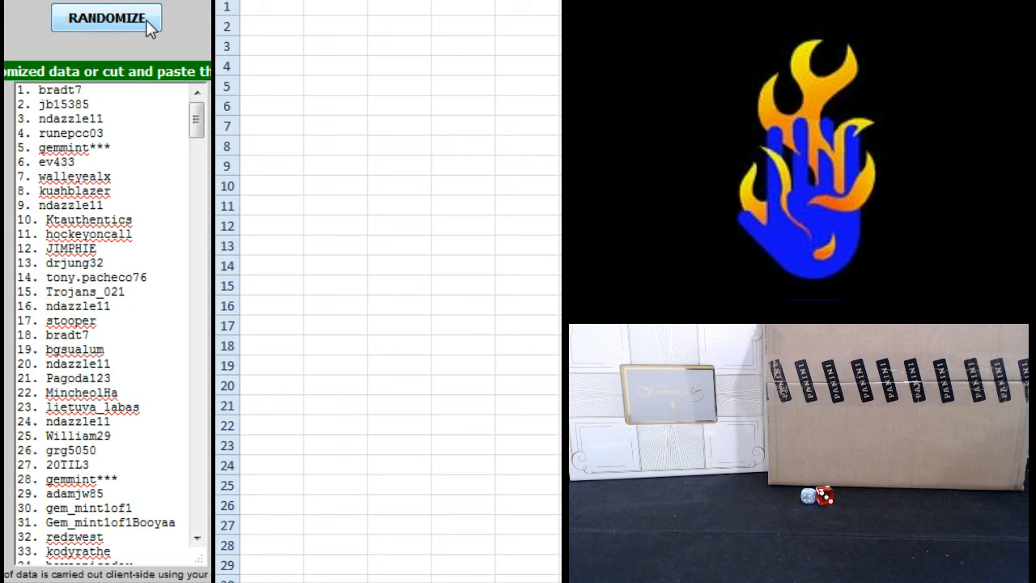
left_click(106, 18)
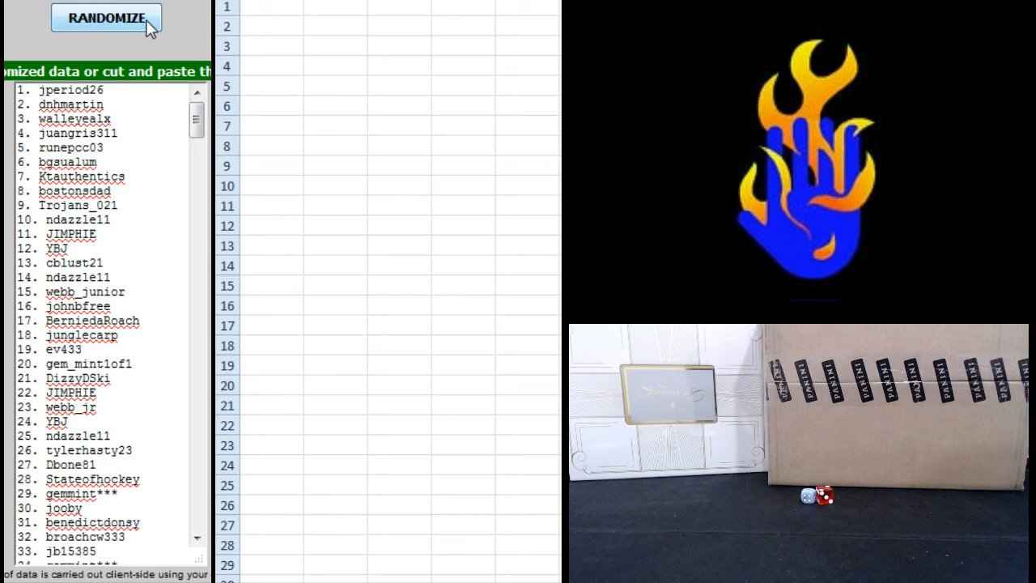
left_click(106, 18)
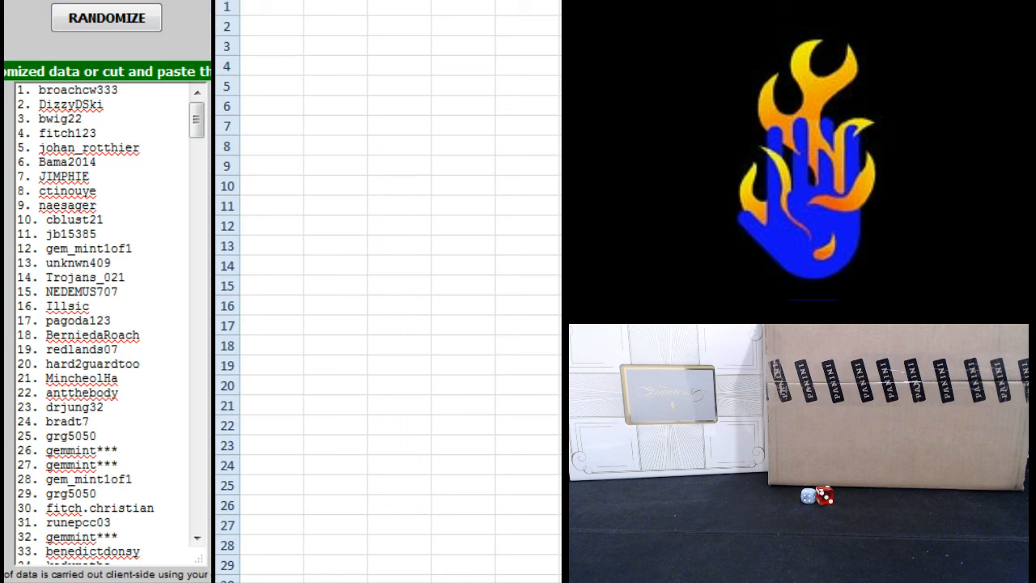
left_click(101, 219)
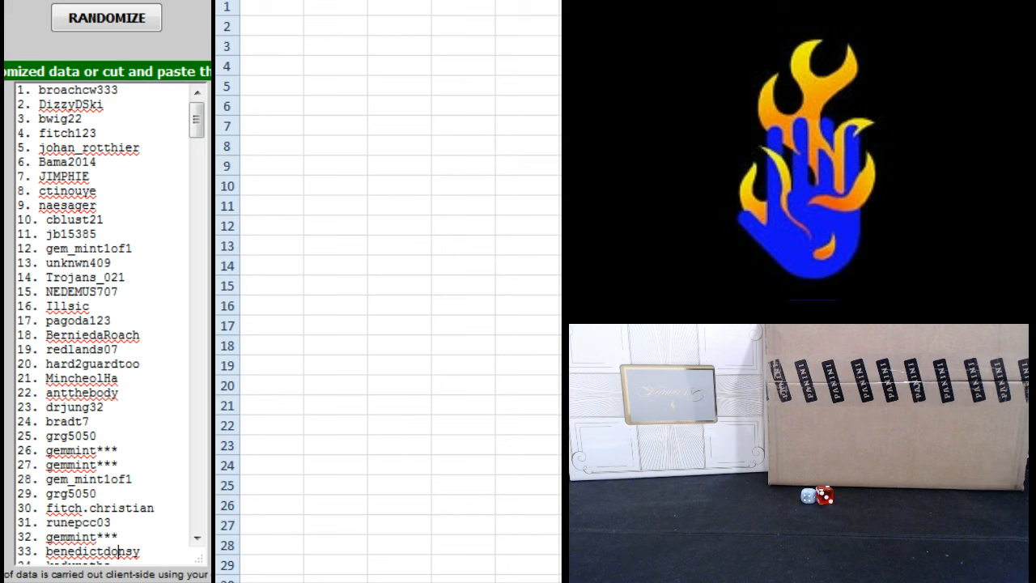
scroll("down", 3)
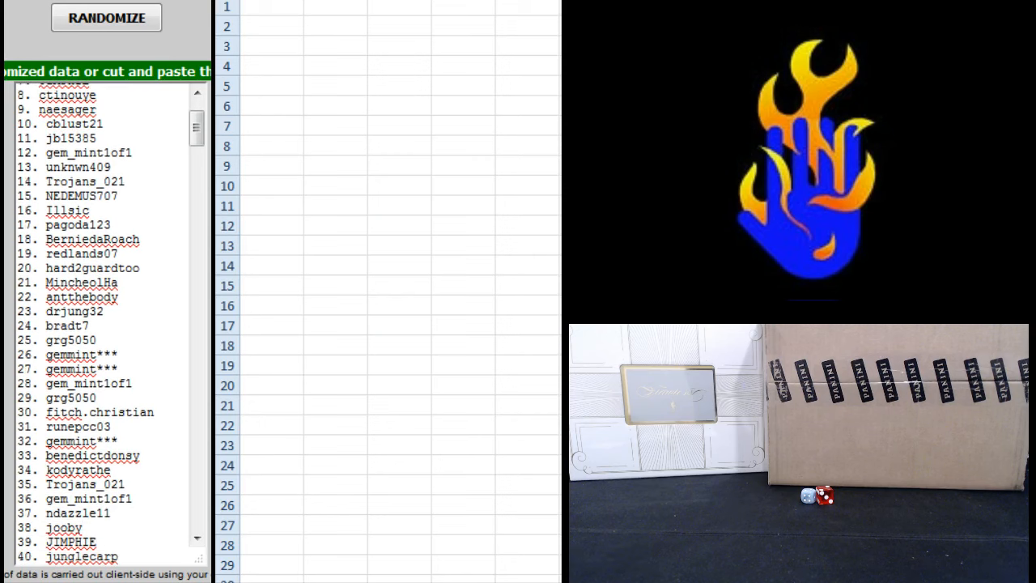
scroll("down", 3)
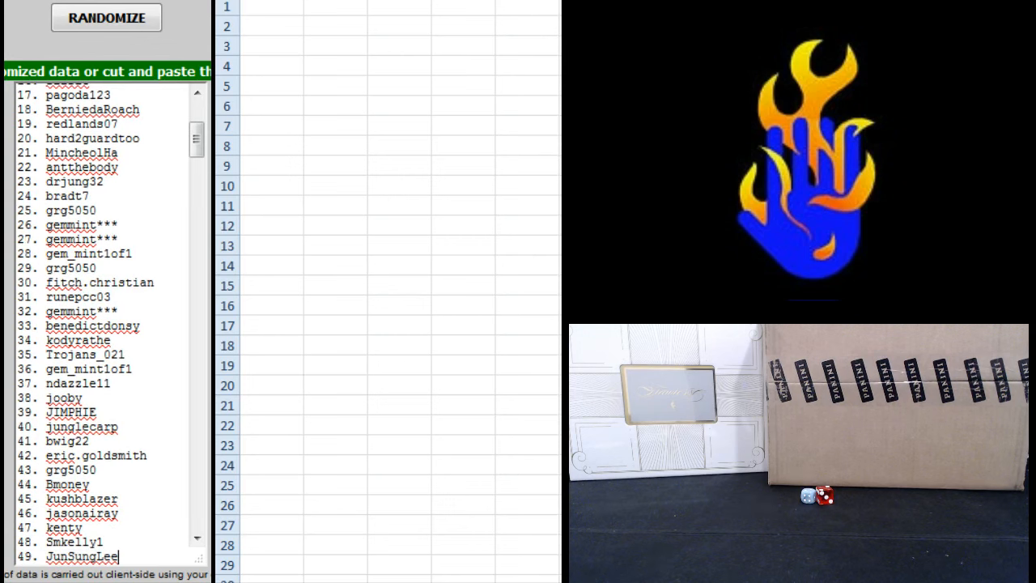
scroll("down", 3)
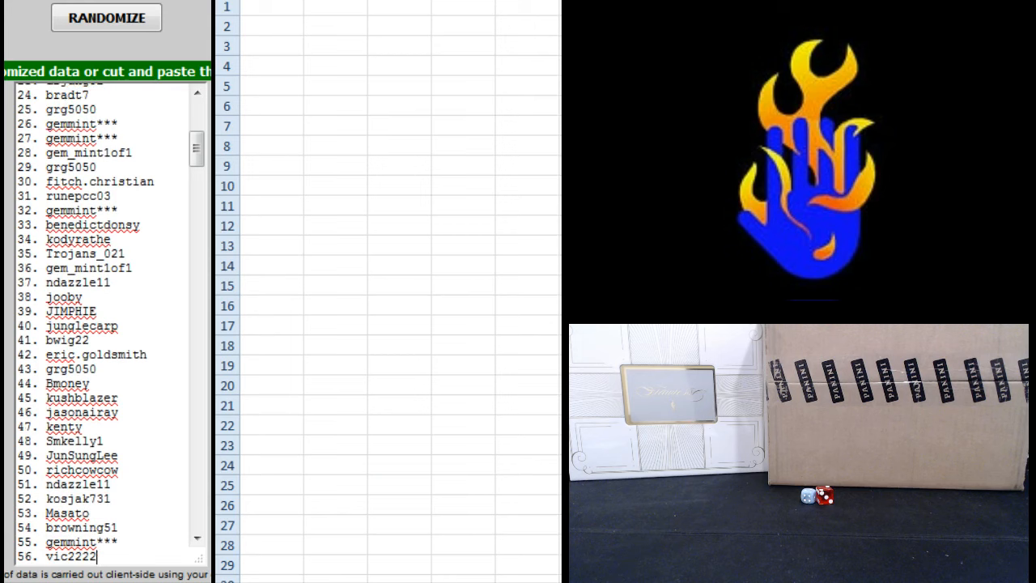
type("emklee50")
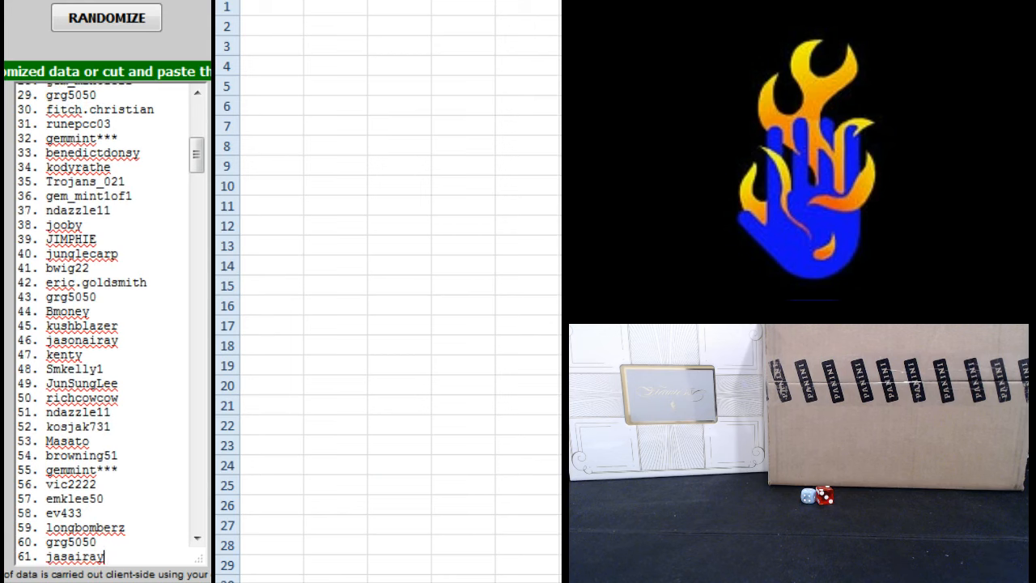
scroll("down", 3)
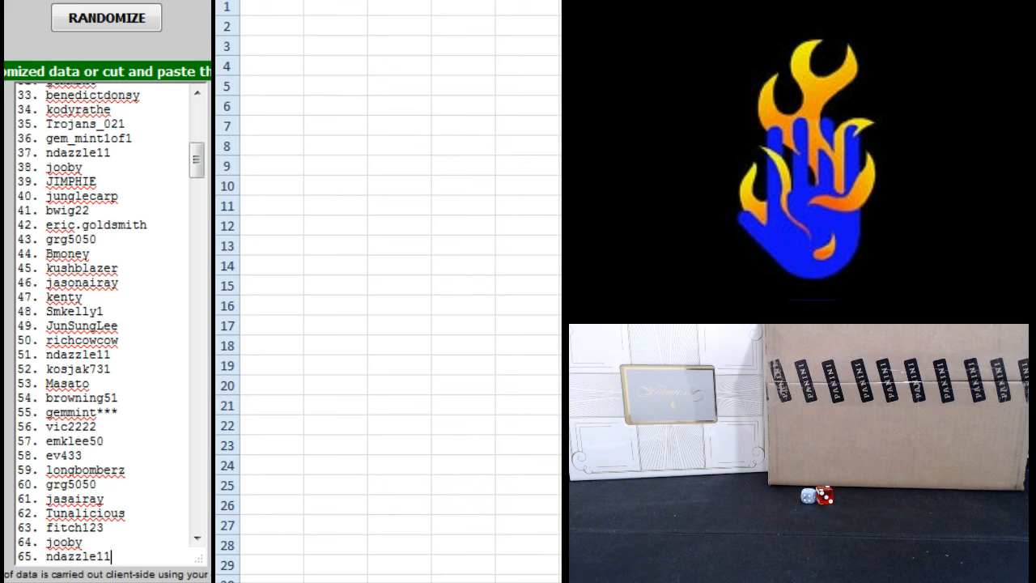
scroll("down", 3)
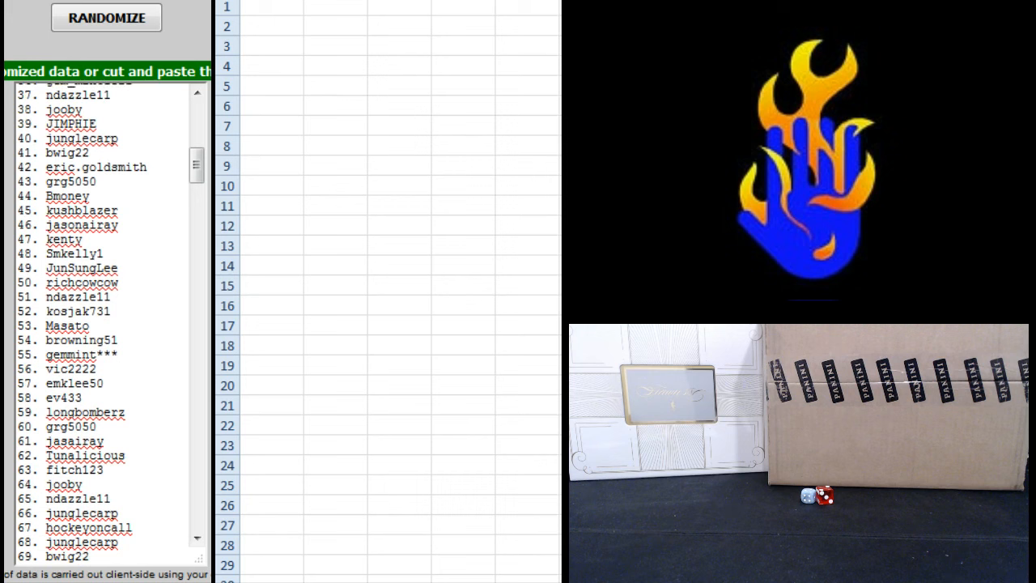
scroll("down", 3)
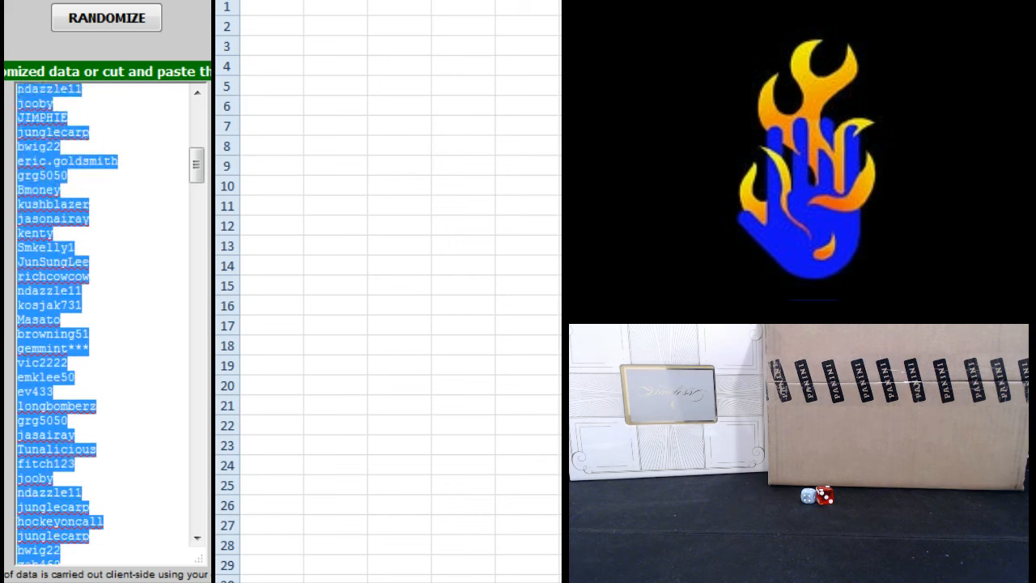
Paste the shuffled names into Excel from A1 and scroll the randomizer down
left_click(106, 18)
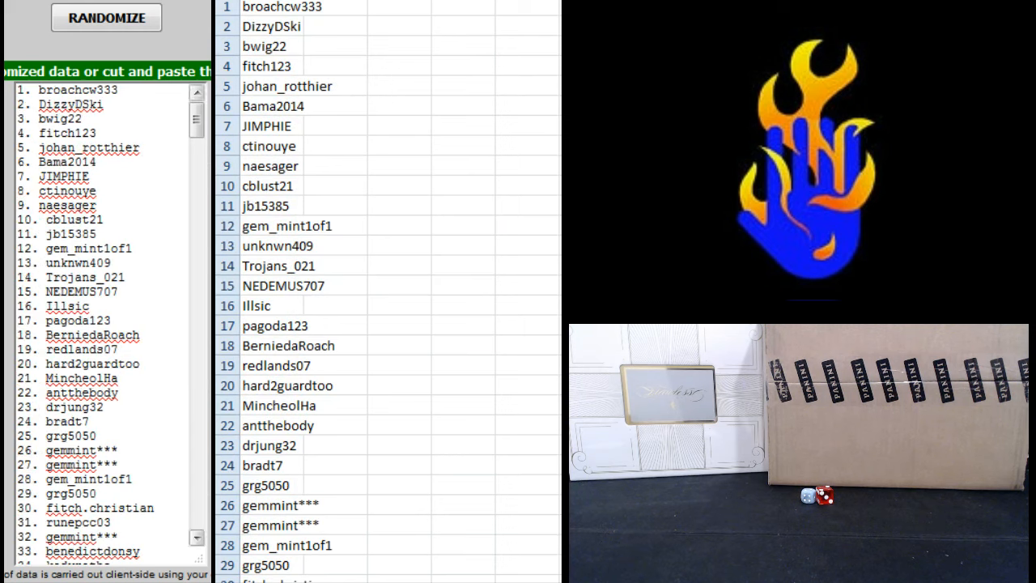
left_click_drag(197, 121, 197, 210)
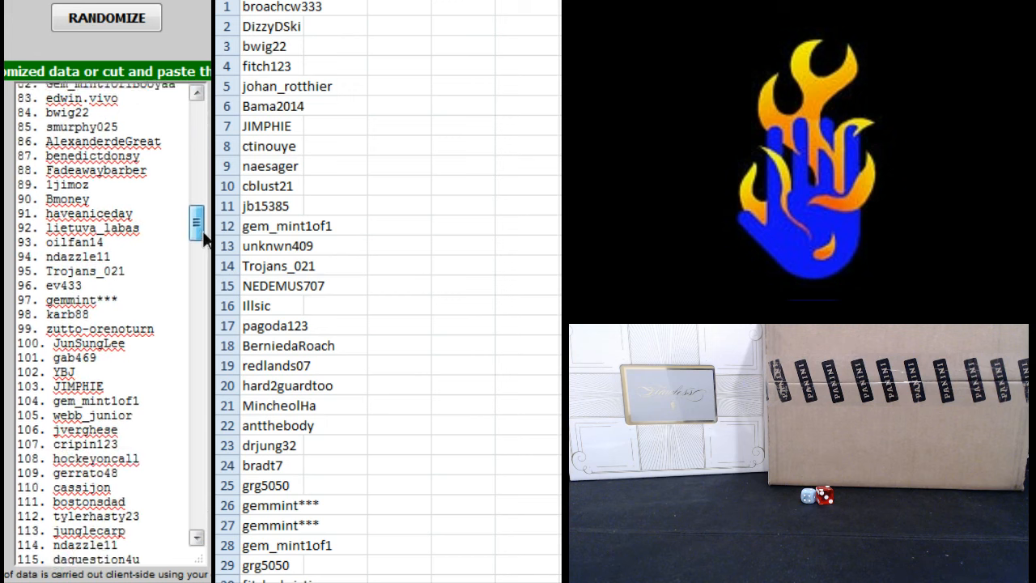
Scroll through the numbered output and bring back the plain username list
scroll("down", 3)
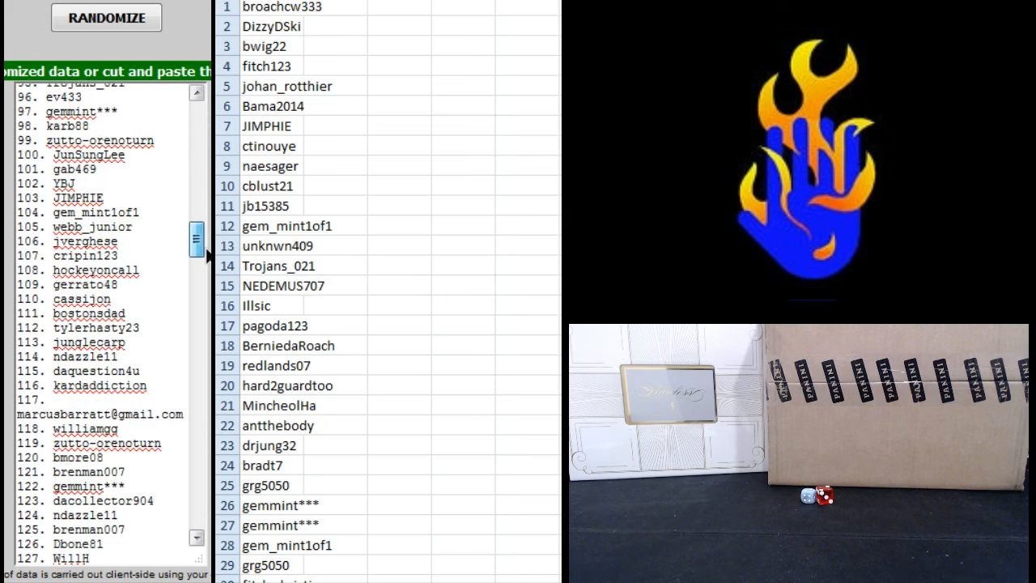
scroll("down", 3)
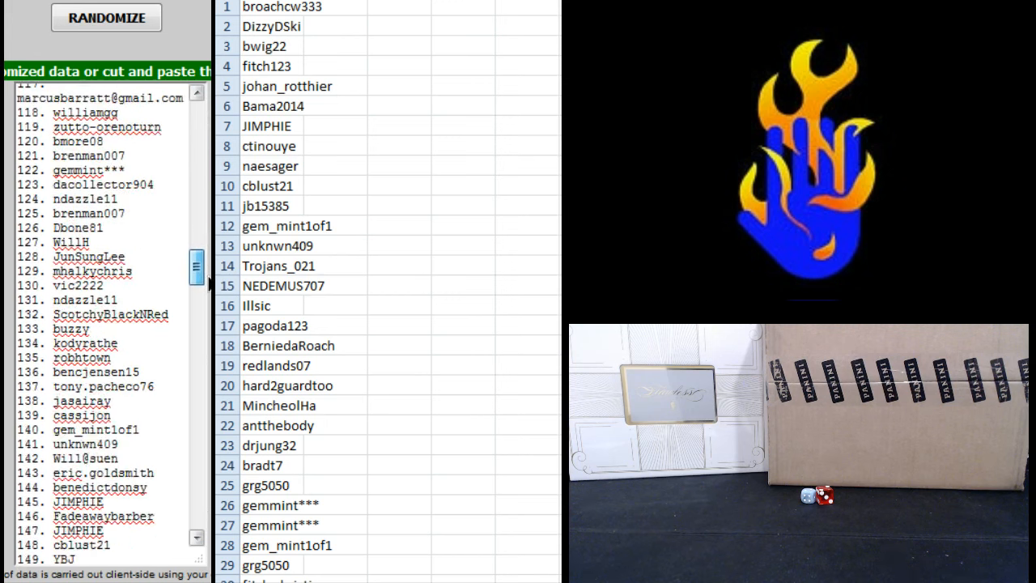
scroll("down", 3)
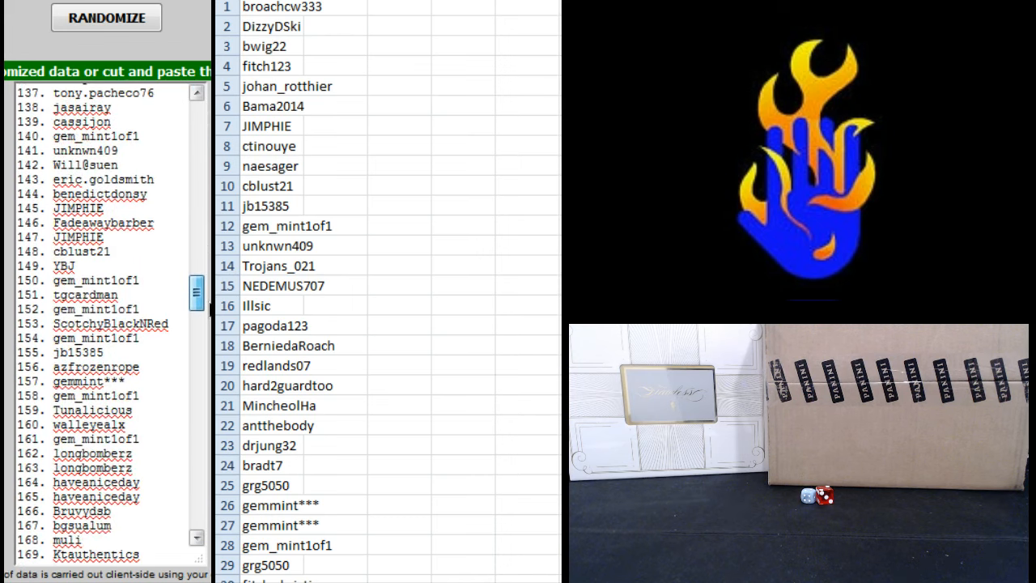
scroll("down", 3)
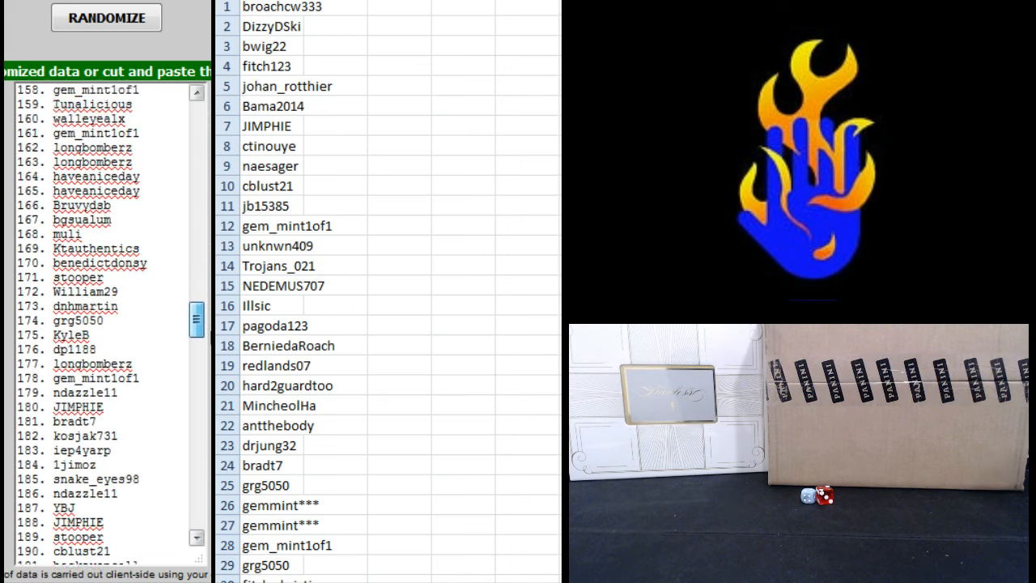
scroll("down", 3)
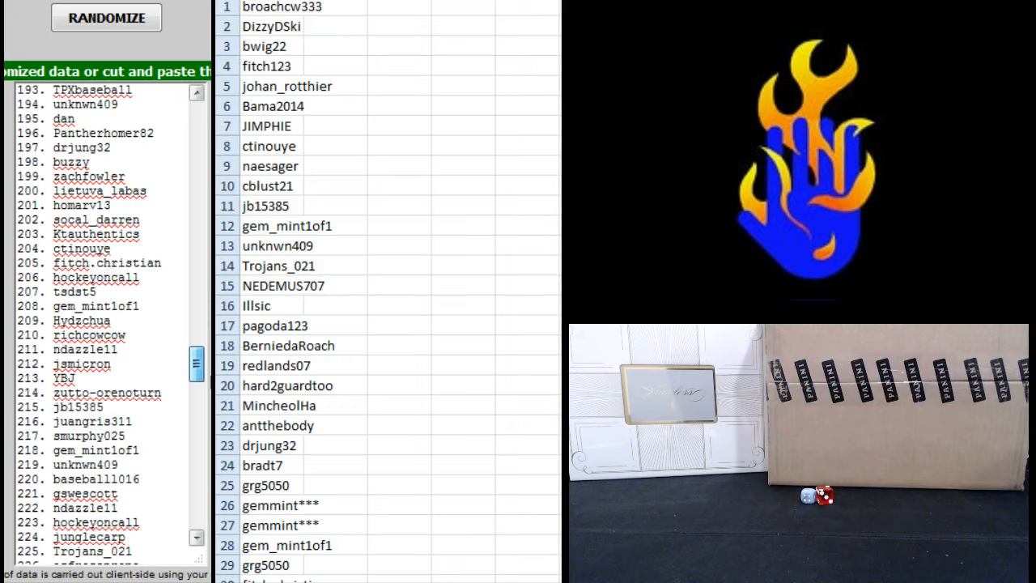
scroll("down", 3)
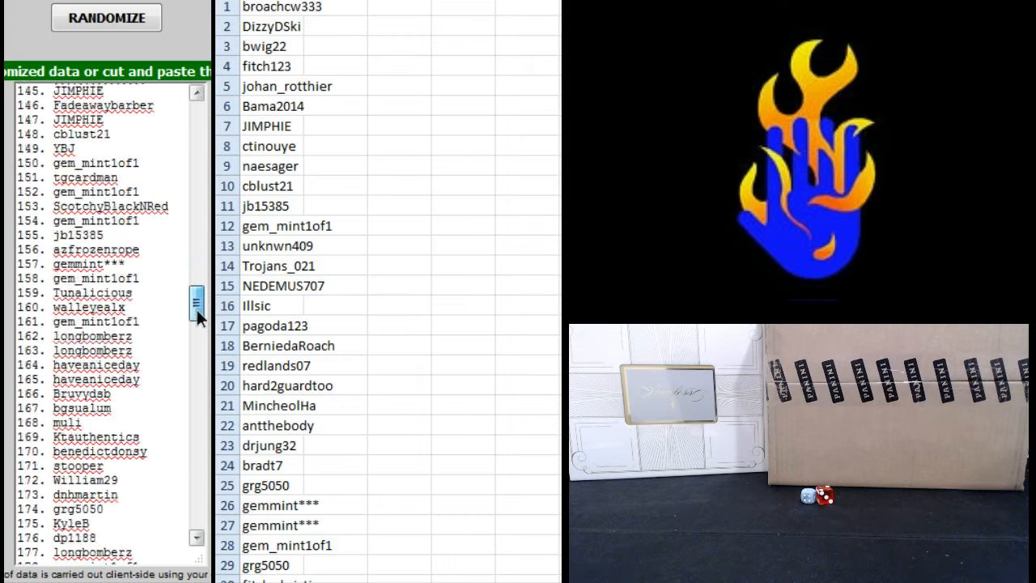
left_click_drag(197, 303, 196, 122)
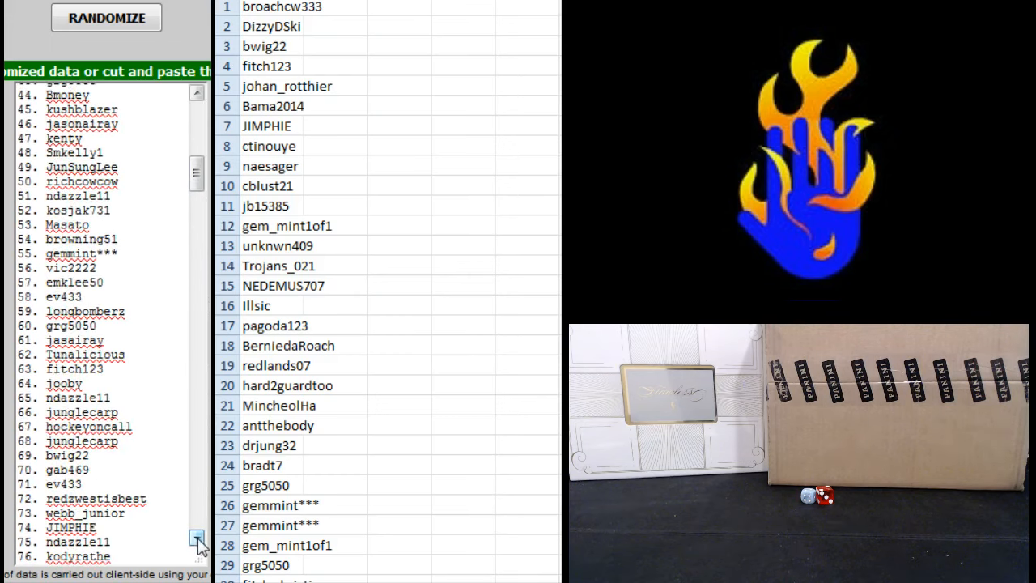
left_click(197, 93)
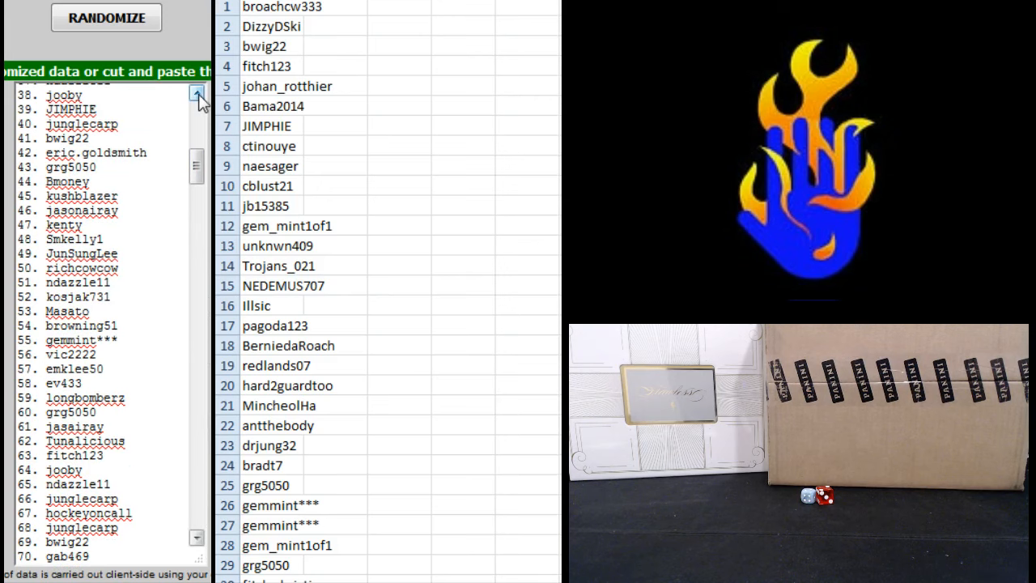
left_click(197, 95)
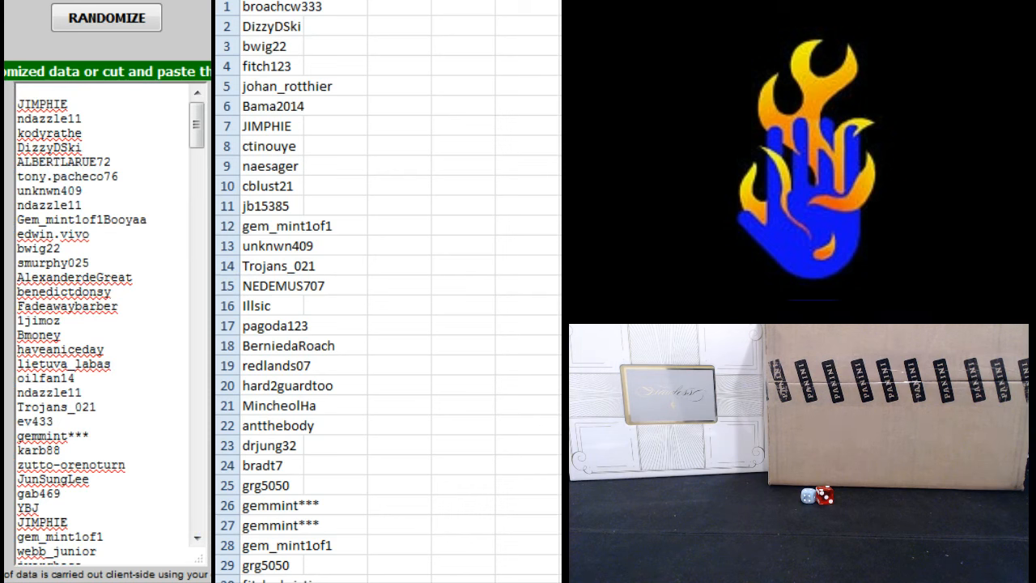
Select the usernames, reset and randomize the list, and clear Excel column A
double_click(42, 104)
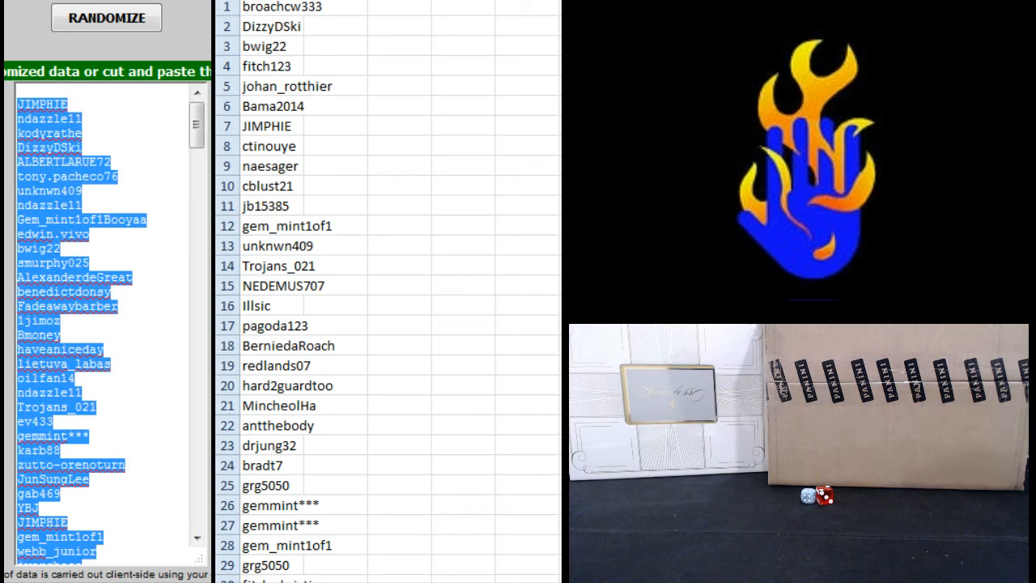
left_click(106, 18)
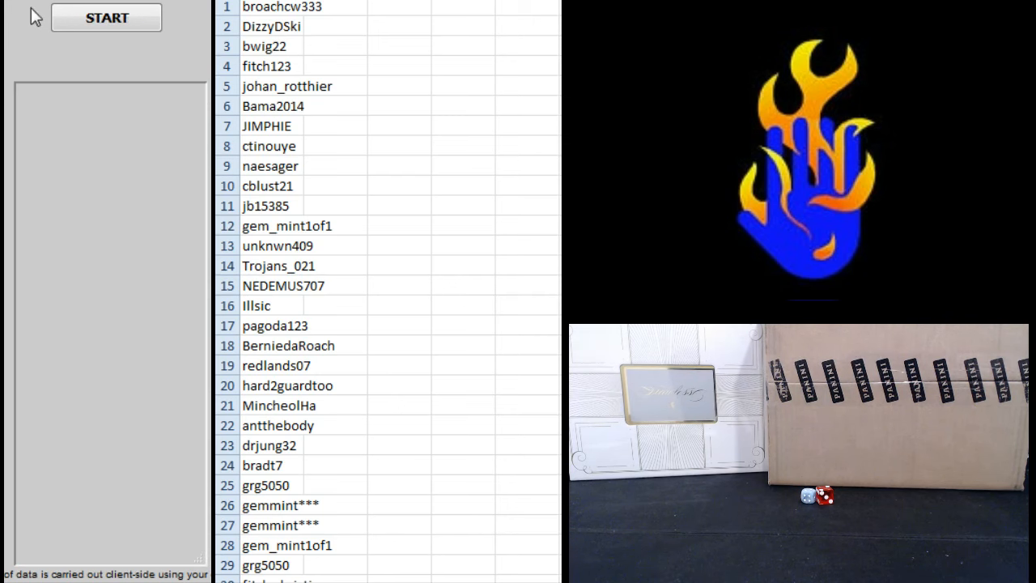
left_click(106, 17)
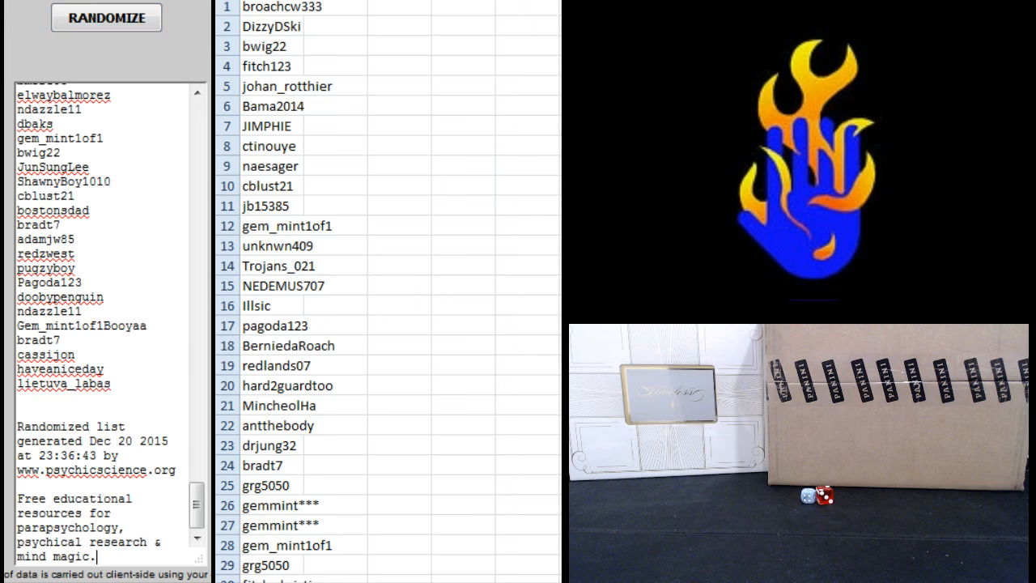
left_click_drag(17, 426, 97, 556)
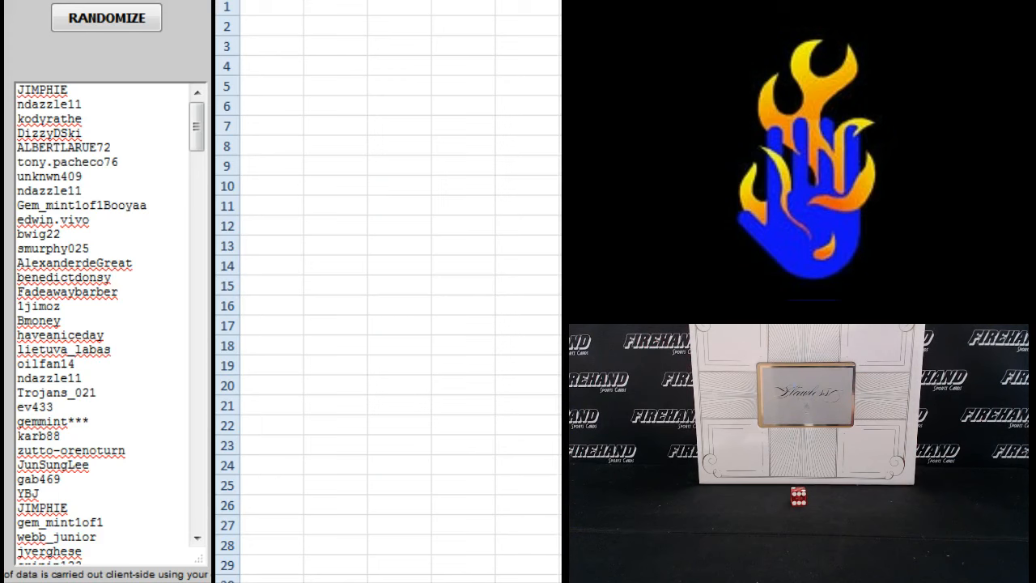
Shuffle the usernames into the 23:40:36 order and copy the whole output
scroll("down", 3)
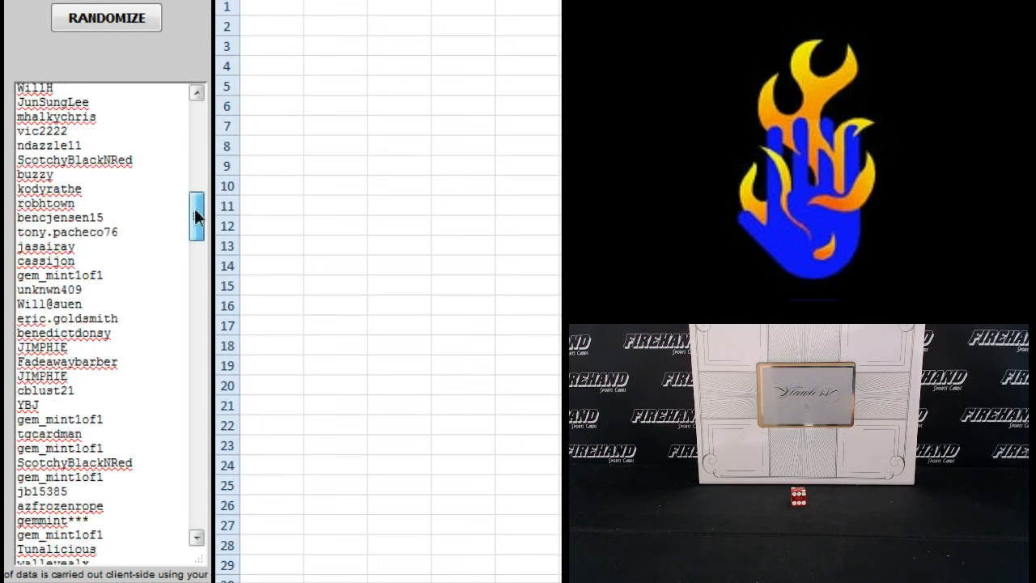
left_click(106, 18)
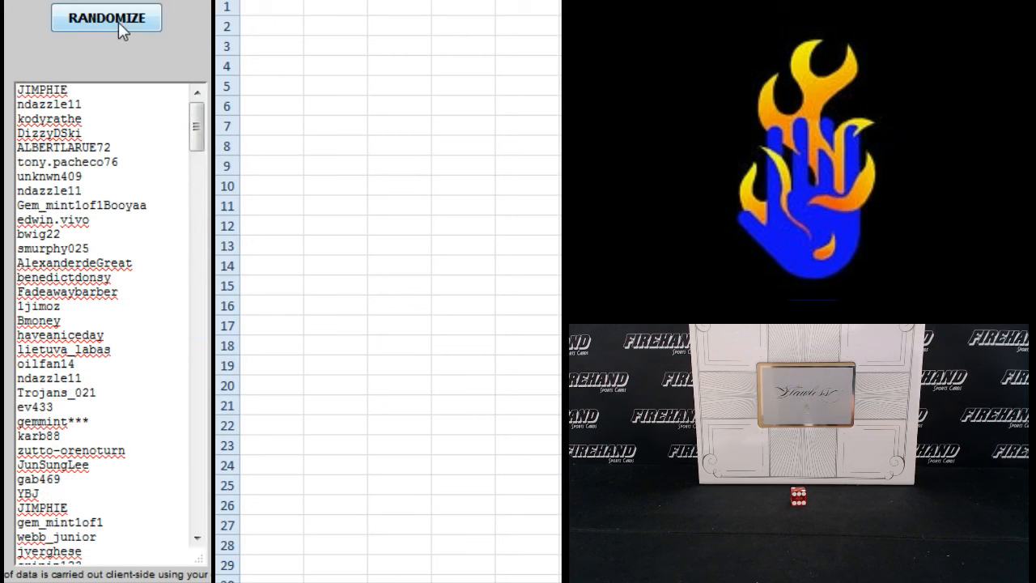
left_click(106, 18)
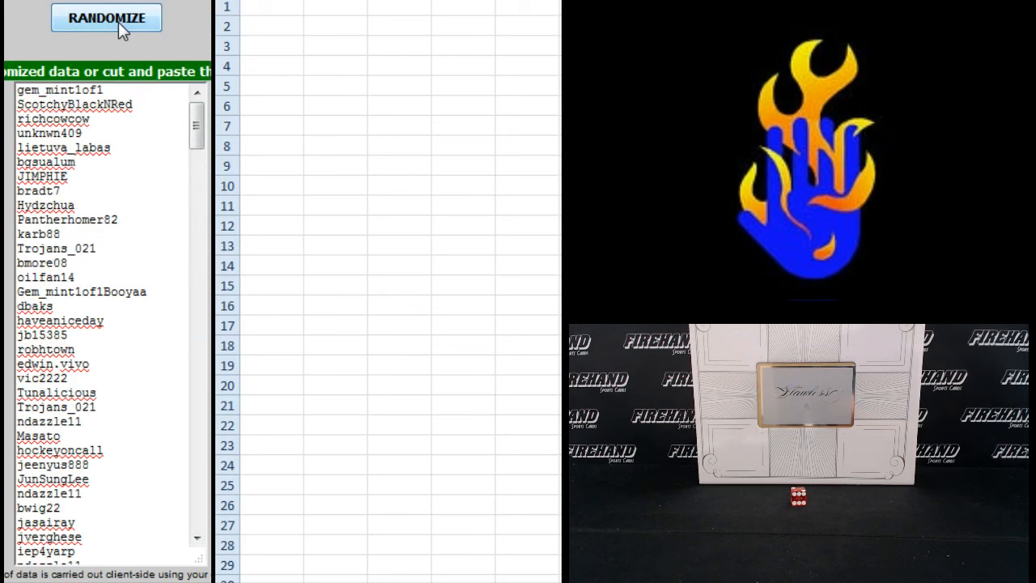
left_click(106, 17)
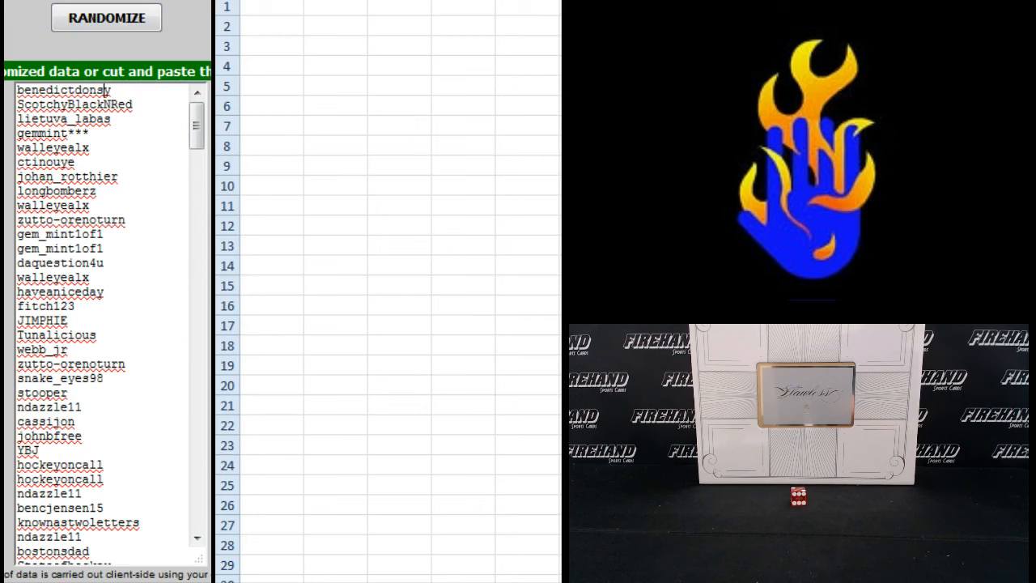
left_click(106, 17)
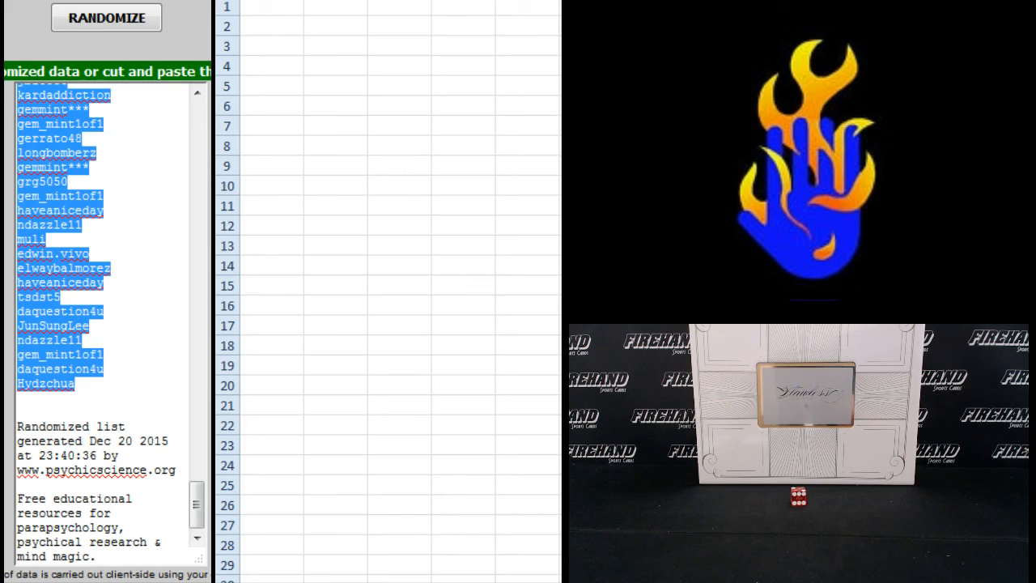
right_click(287, 65)
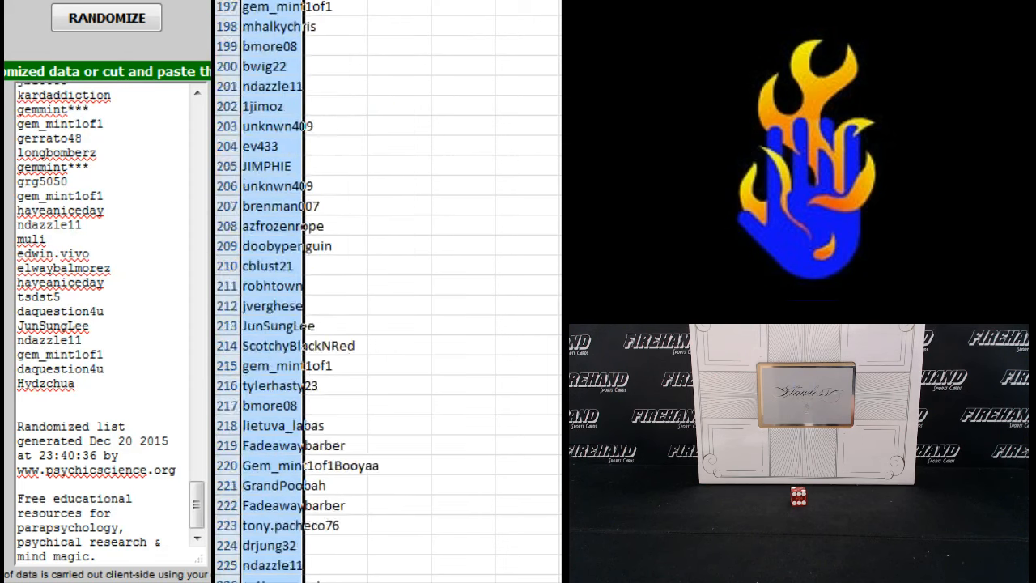
scroll("down", 3)
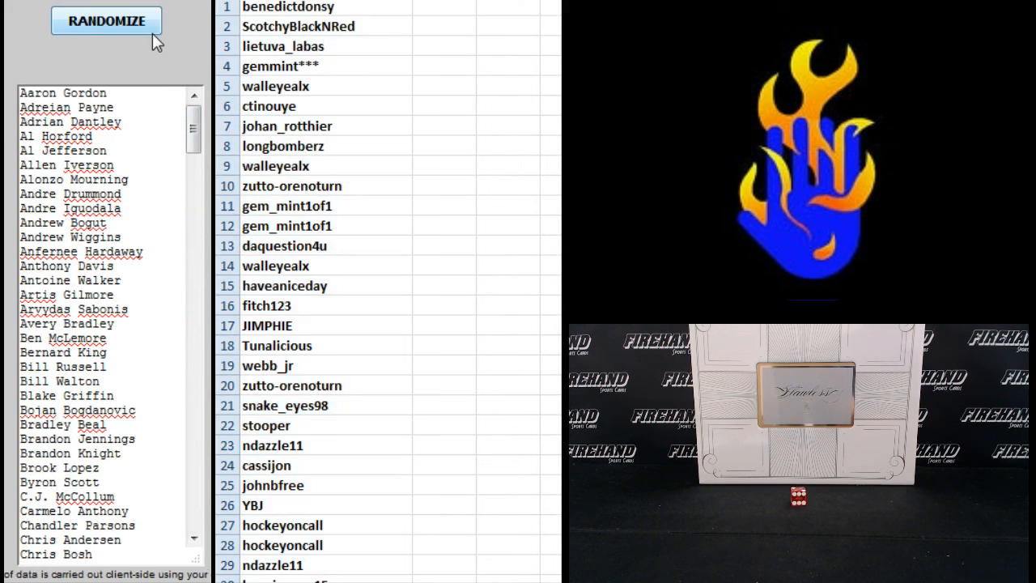
Shuffle the basketball player names twice (23:41:15) and copy the list for column B
left_click(106, 21)
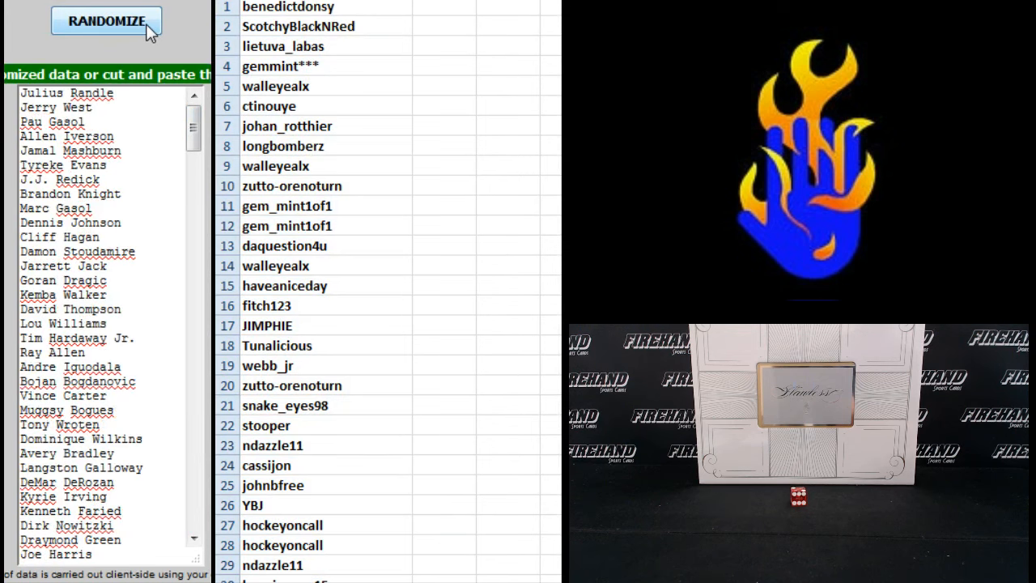
left_click(106, 20)
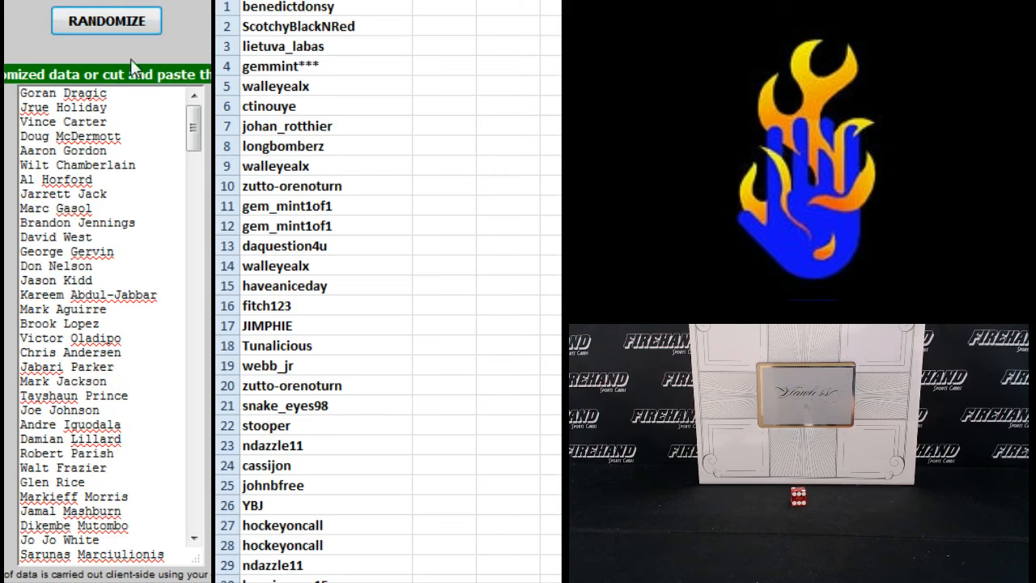
left_click(106, 20)
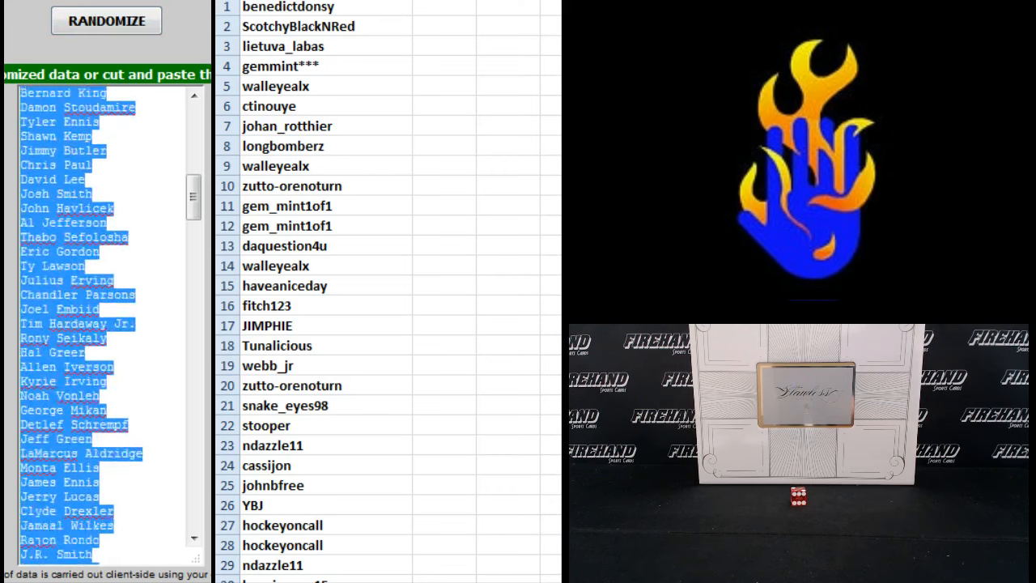
left_click(106, 20)
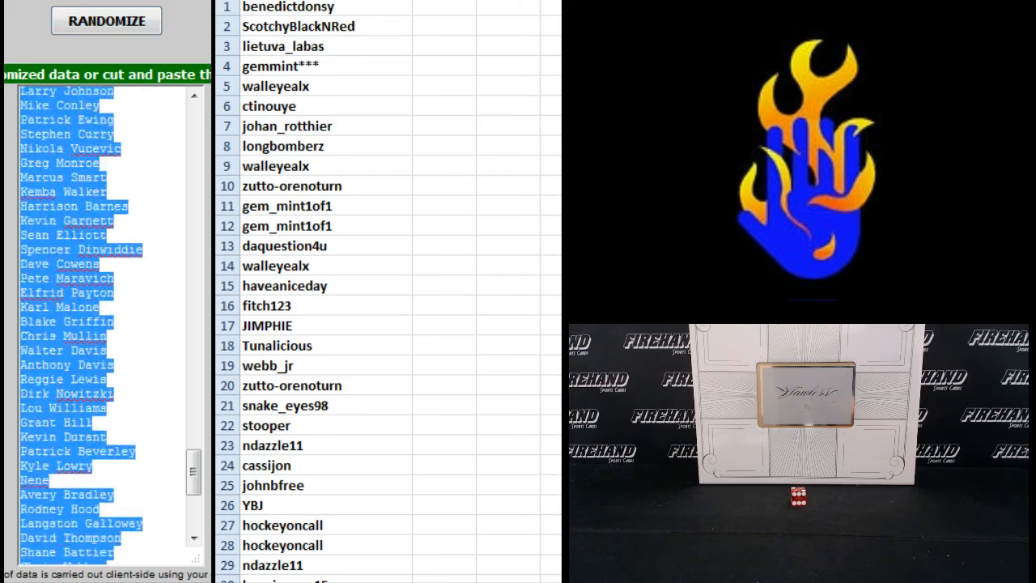
right_click(133, 425)
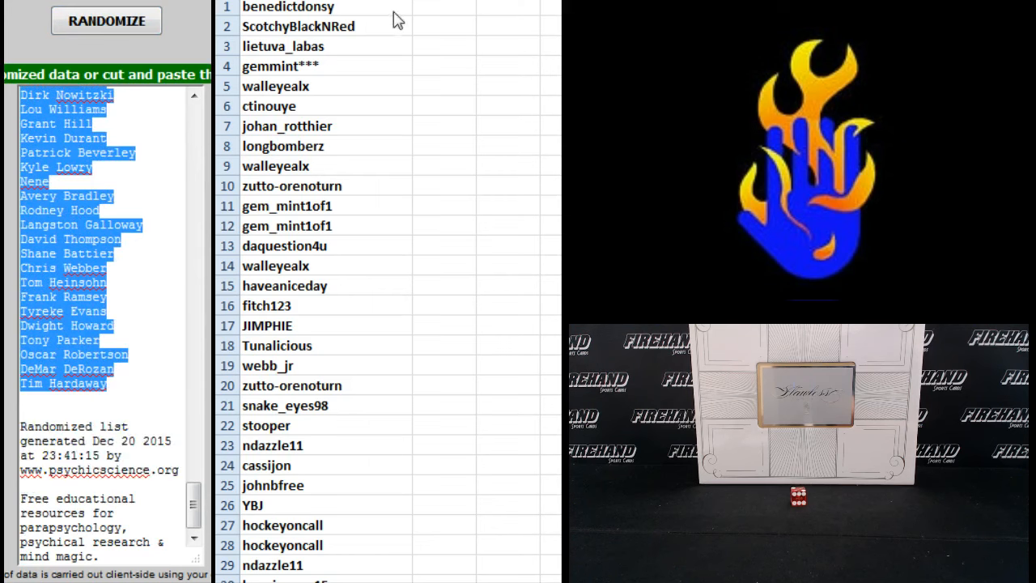
left_click(106, 20)
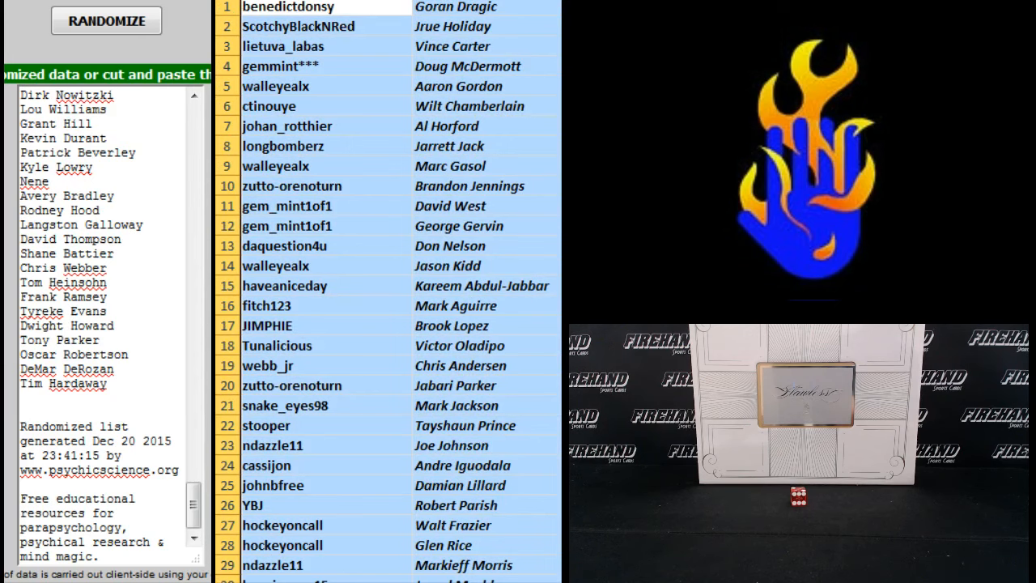
left_click(106, 21)
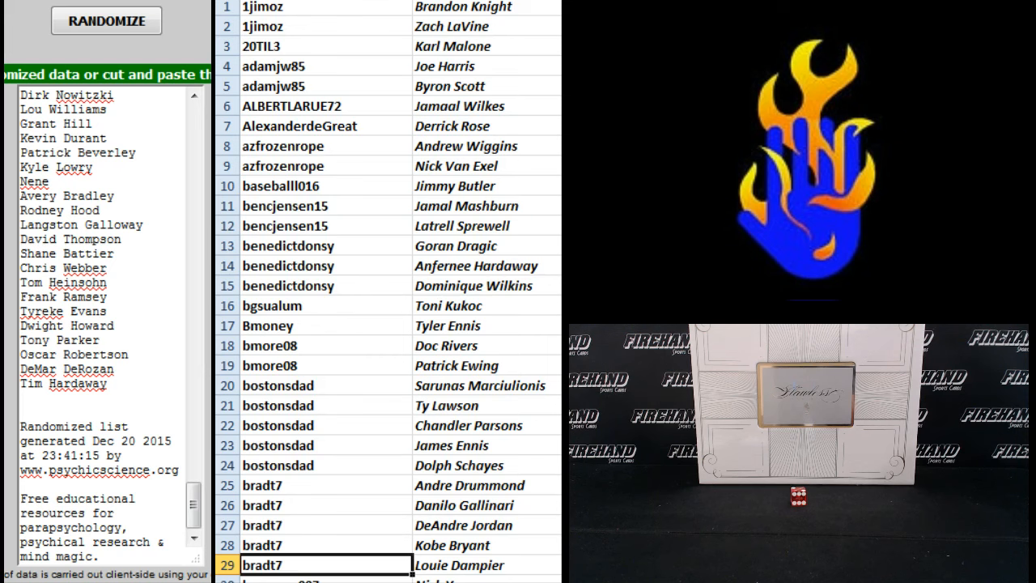
scroll("down", 3)
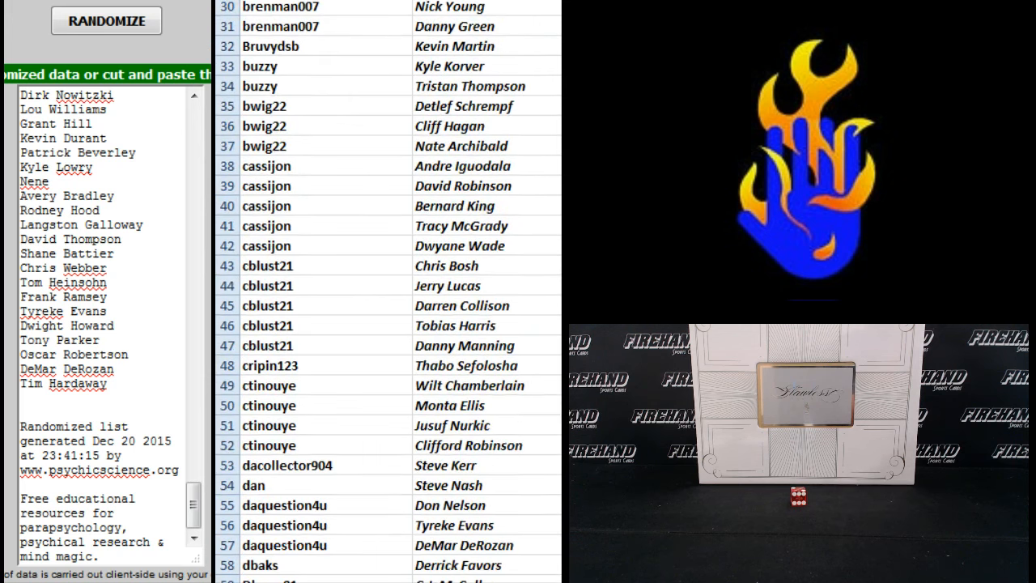
mouse_move(314, 573)
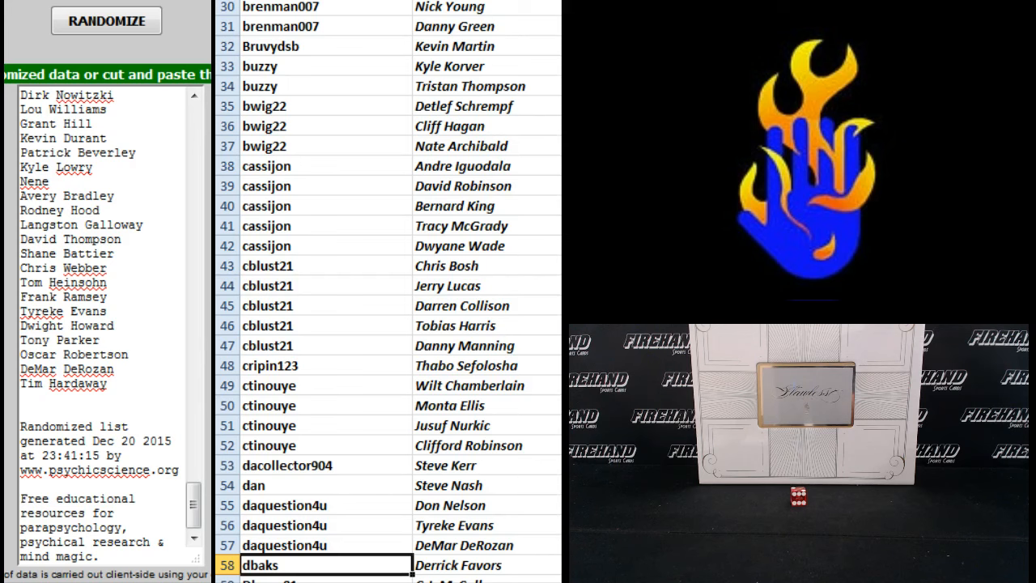
scroll("down", 3)
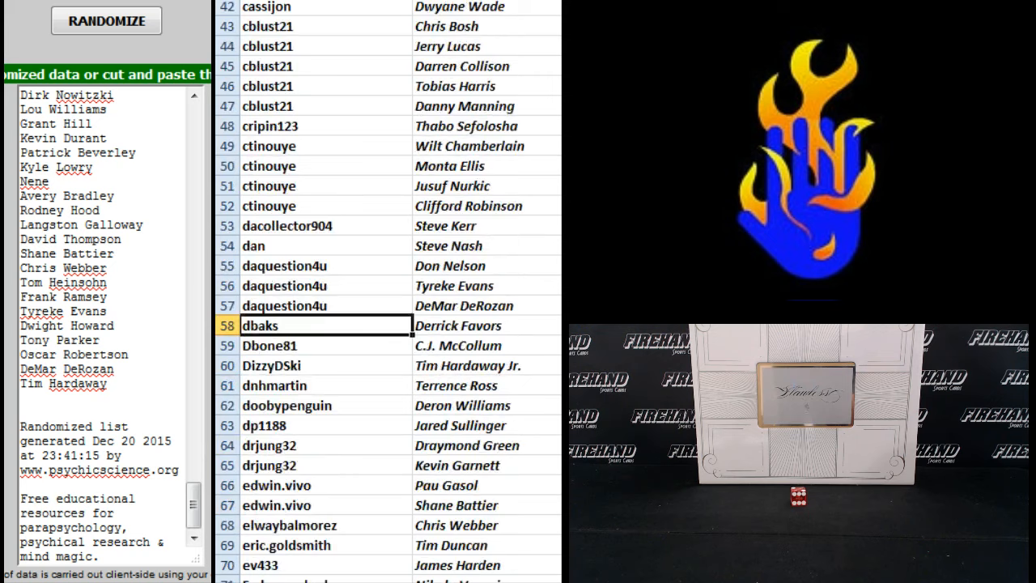
scroll("down", 3)
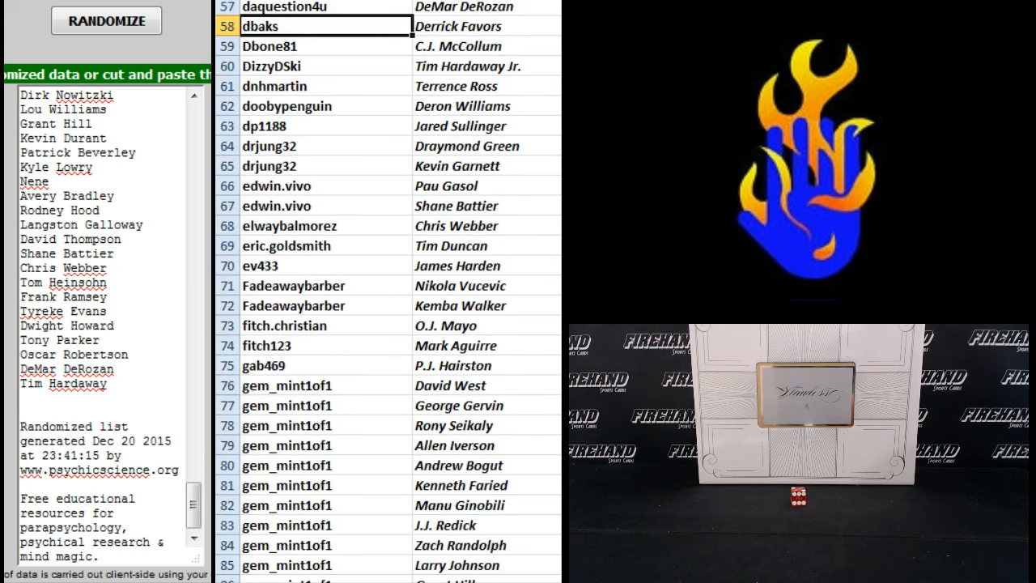
scroll("down", 3)
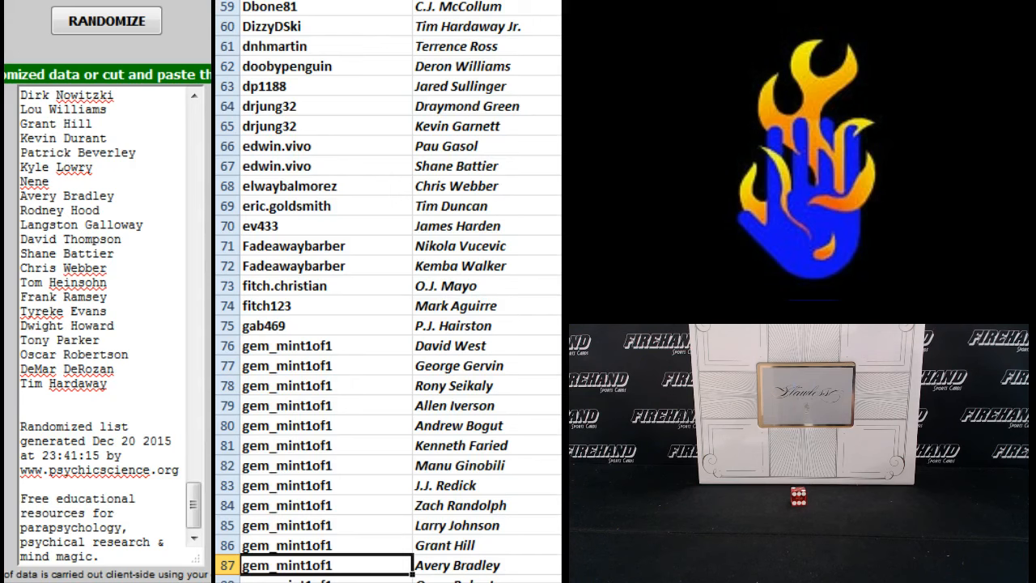
scroll("down", 3)
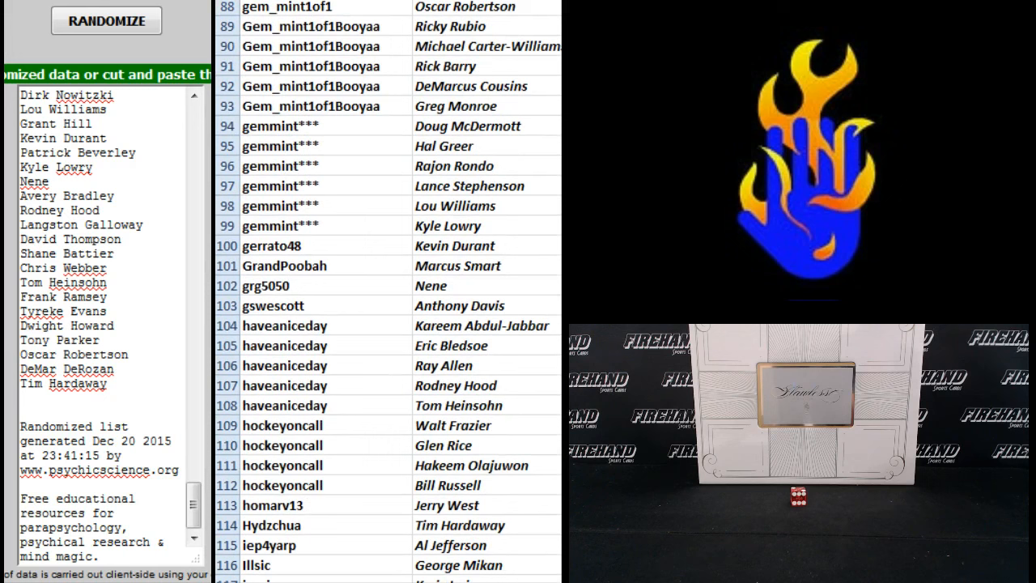
left_click(279, 565)
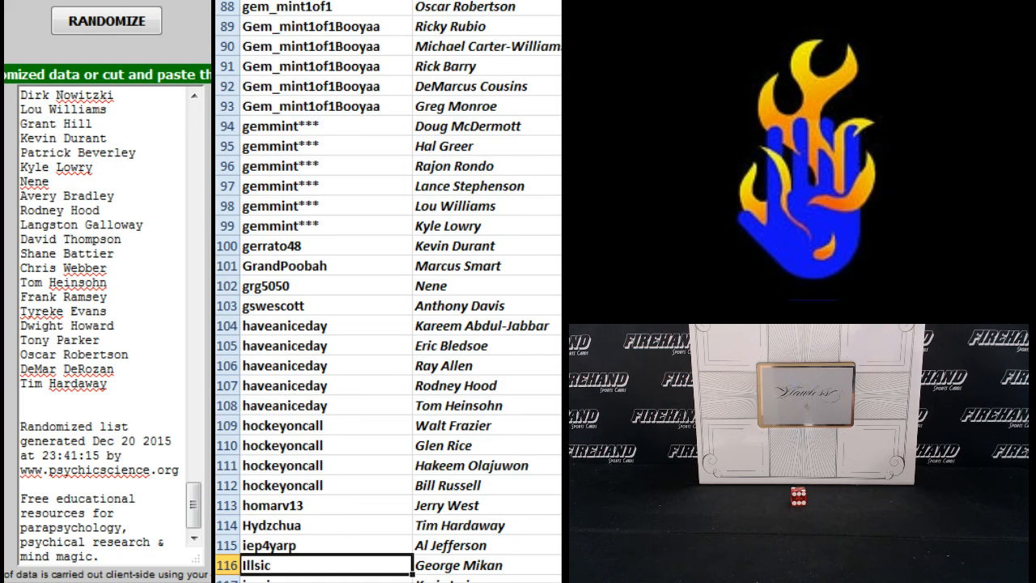
scroll("down", 3)
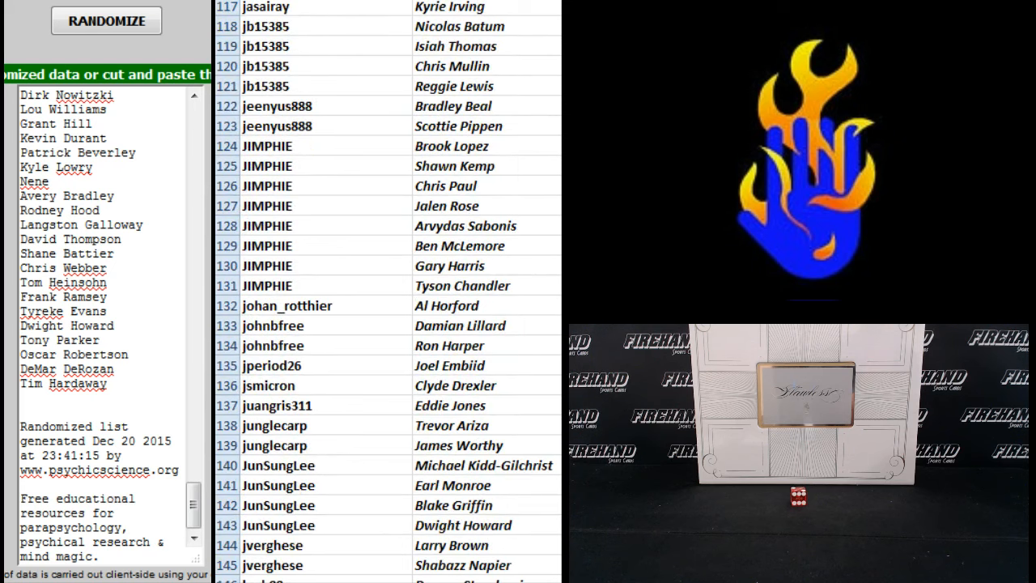
left_click(324, 565)
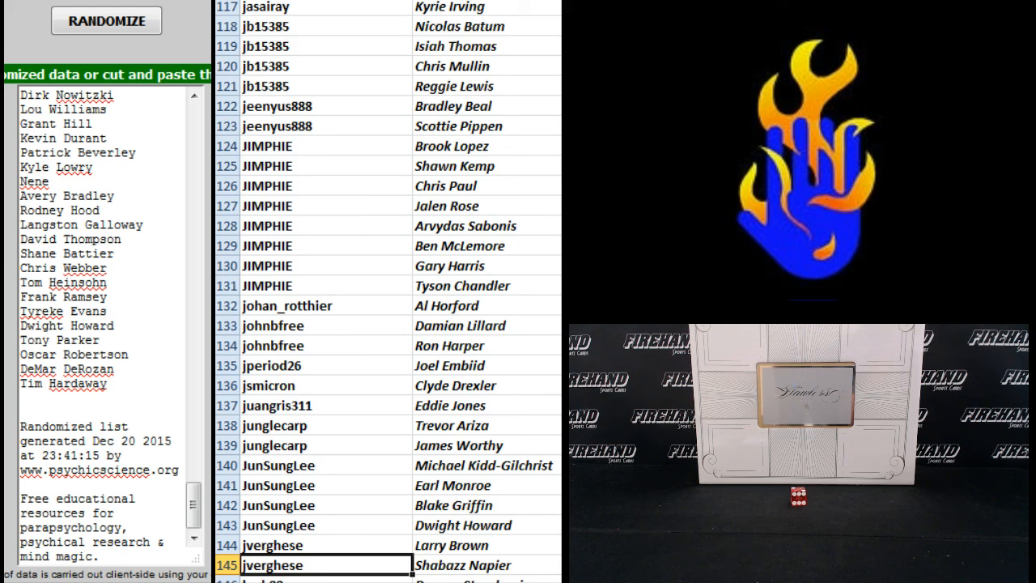
scroll("down", 3)
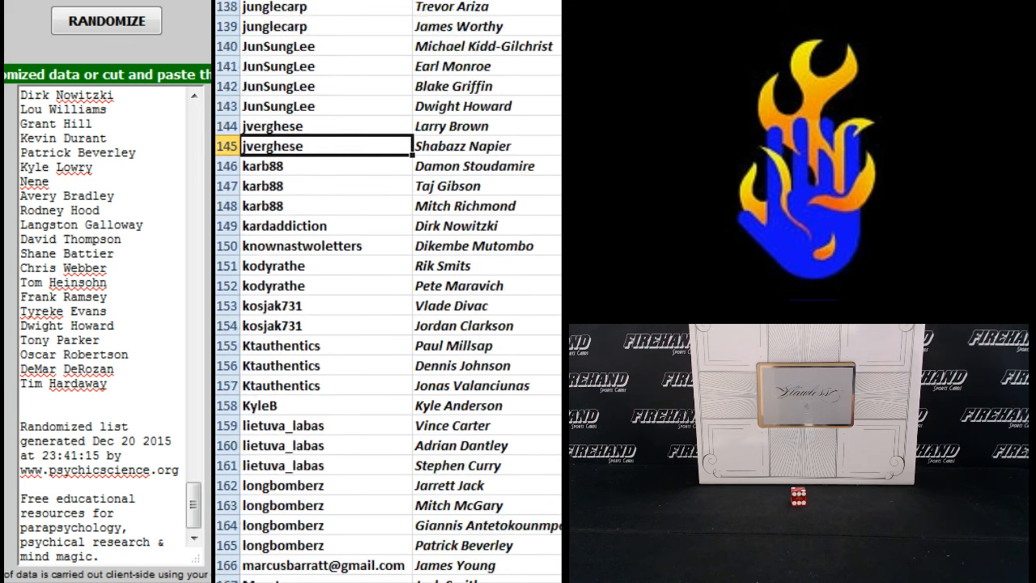
scroll("down", 3)
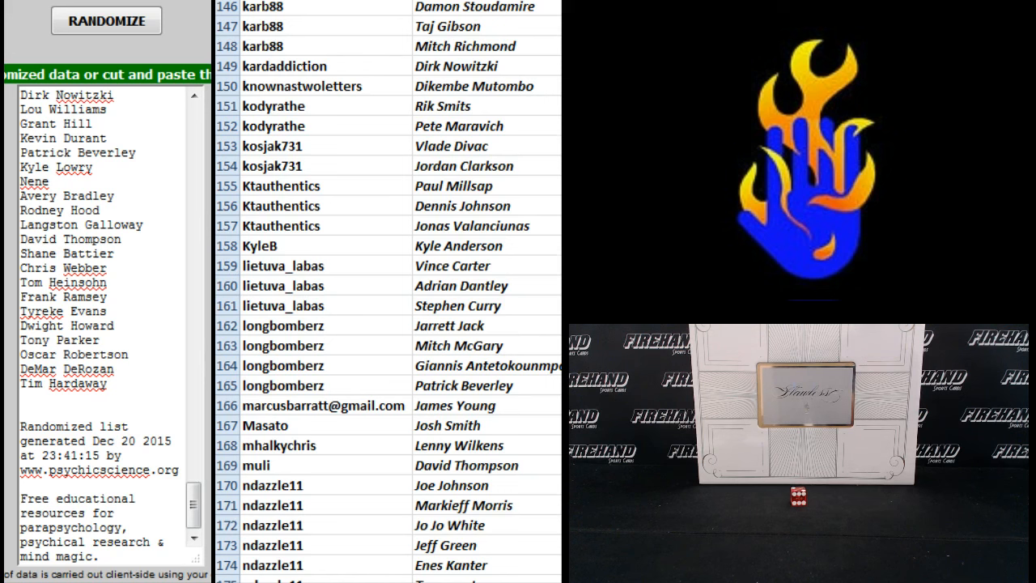
Review the sorted pairs from row 172 down to row 203
left_click(227, 525)
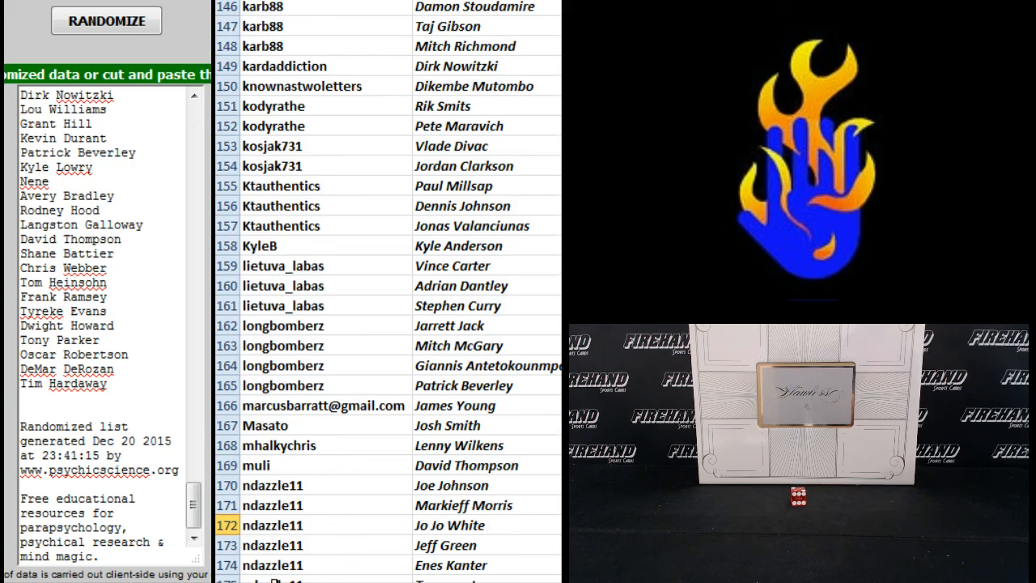
scroll("down", 3)
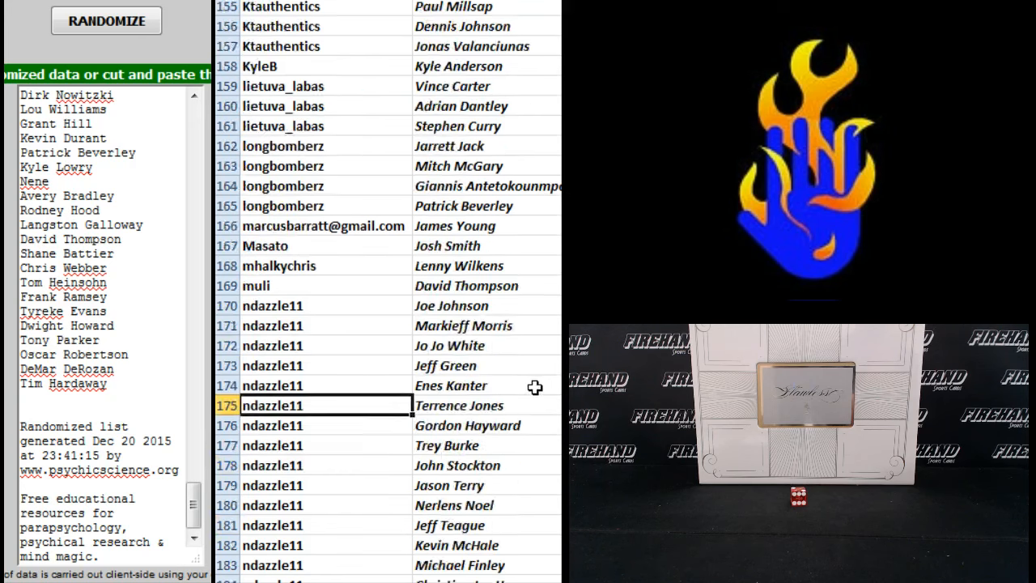
scroll("down", 3)
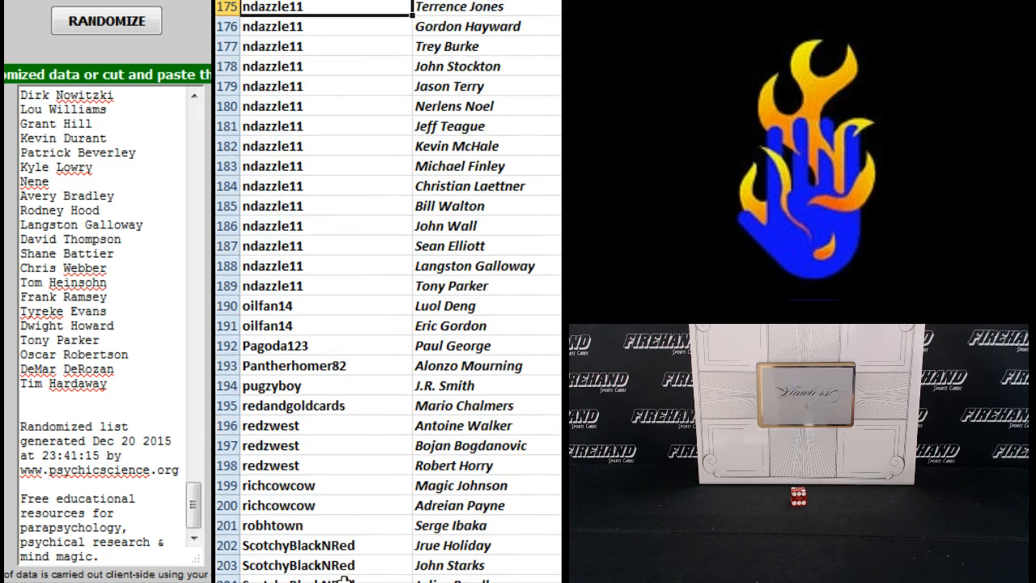
left_click(326, 565)
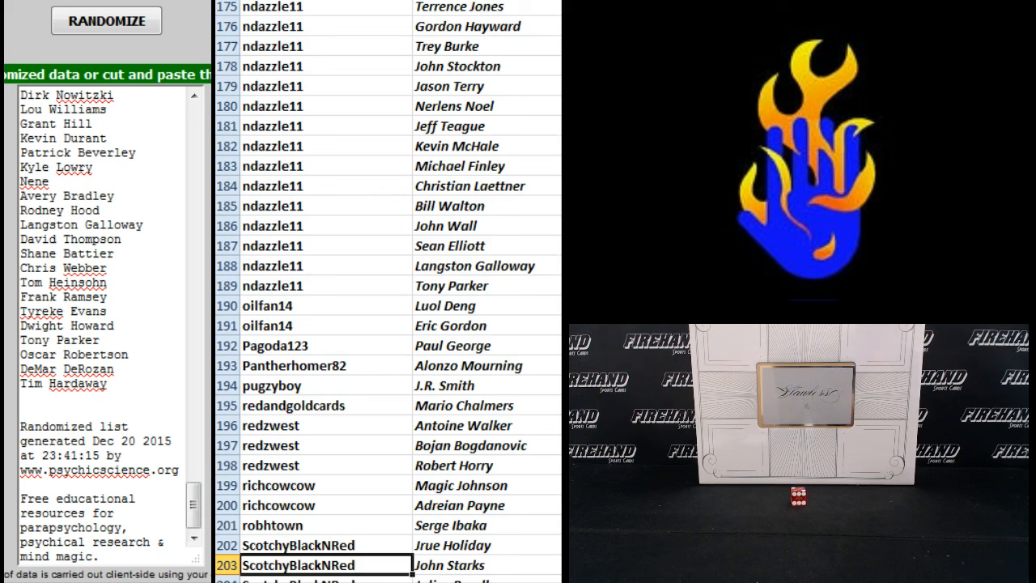
scroll("down", 3)
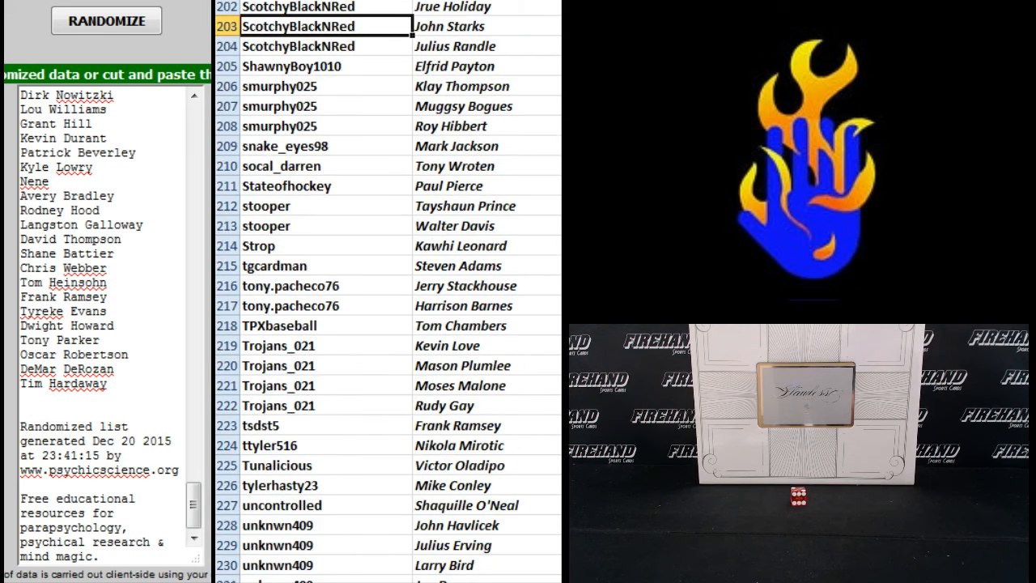
scroll("down", 3)
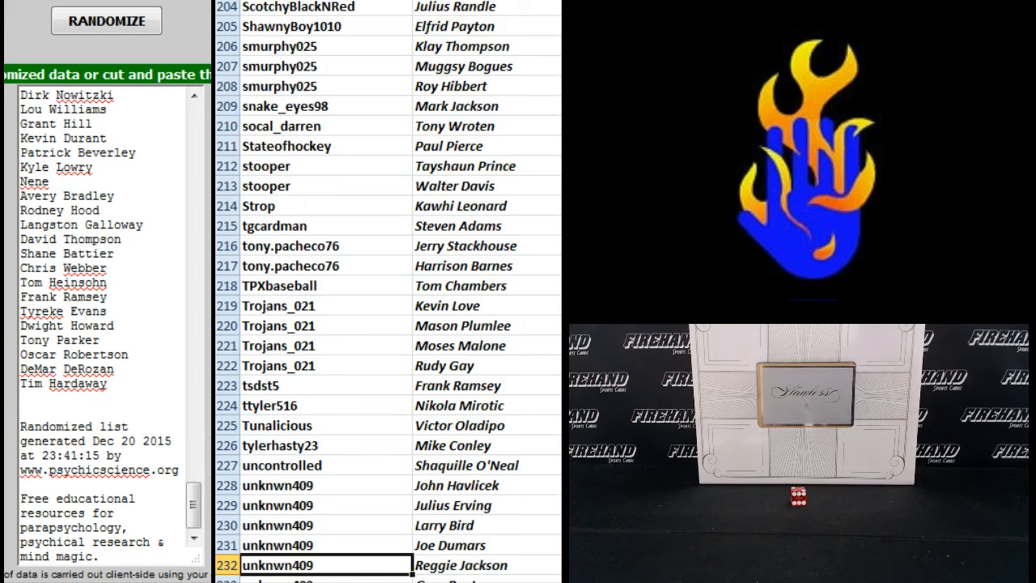
scroll("down", 3)
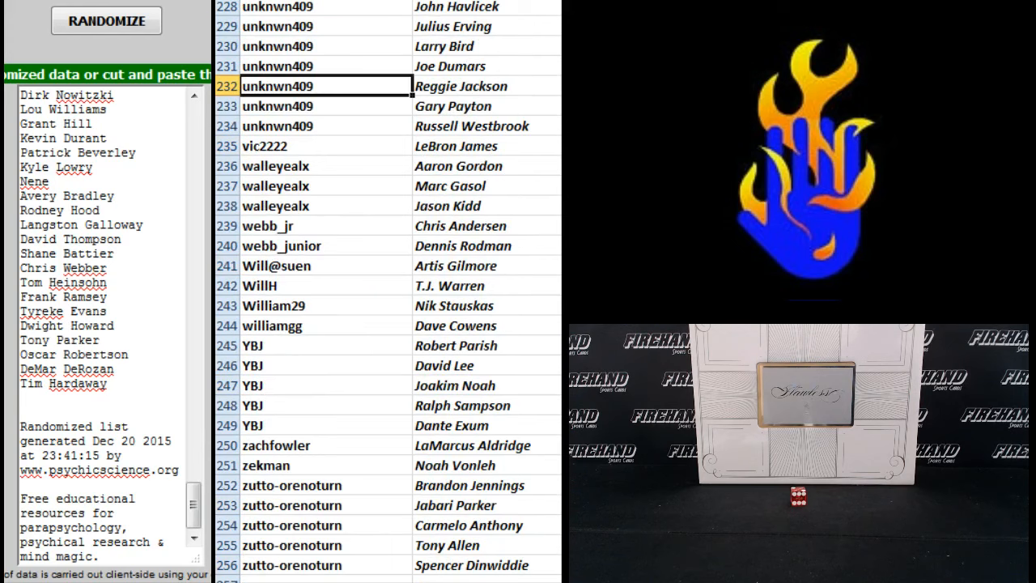
scroll("down", 3)
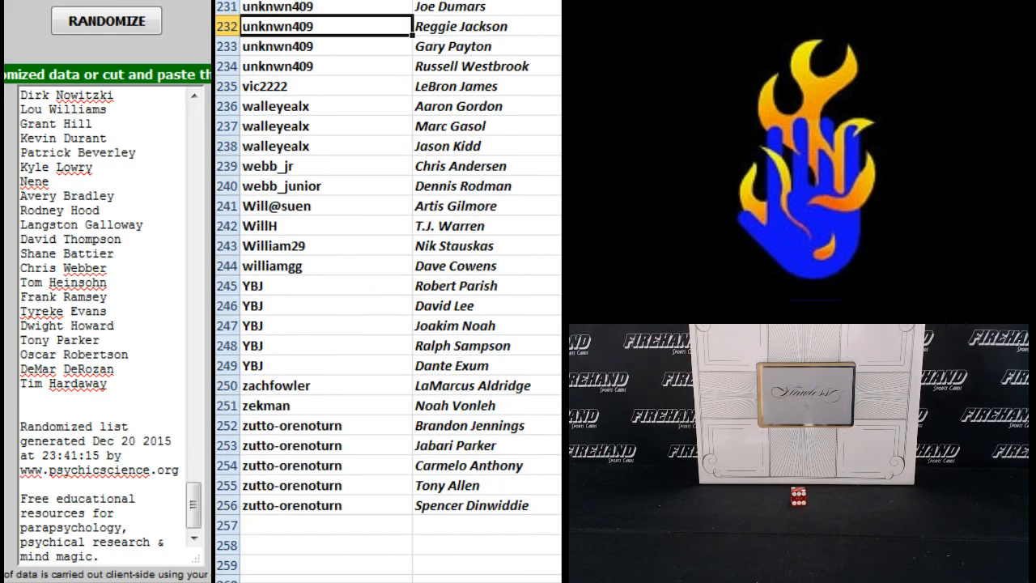